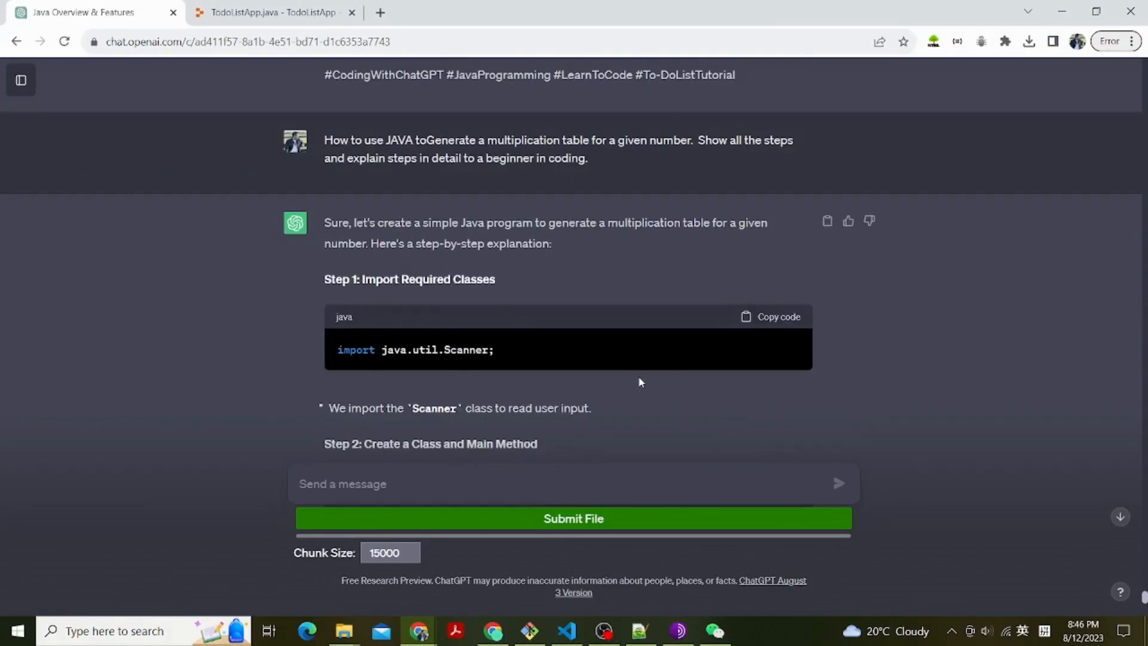
Step: Scroll through the ChatGPT answer and copy the Scanner import line from Step 1
{"action": "scroll", "scroll_direction": "down", "scroll_amount": 3}
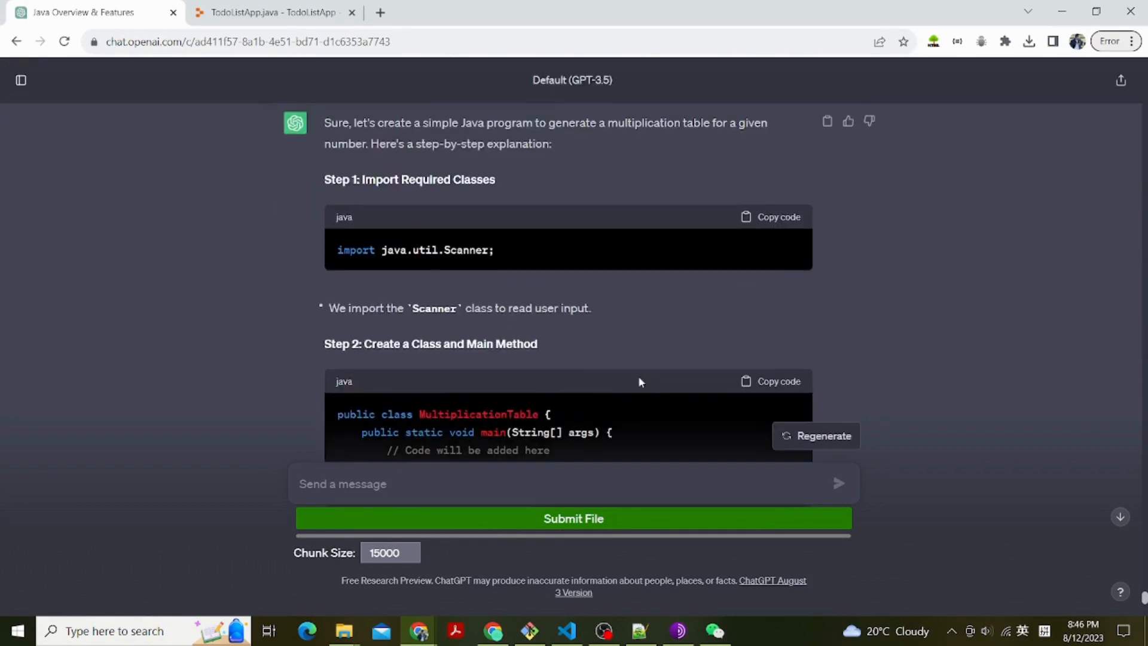
{"action": "scroll", "scroll_direction": "down", "scroll_amount": 3}
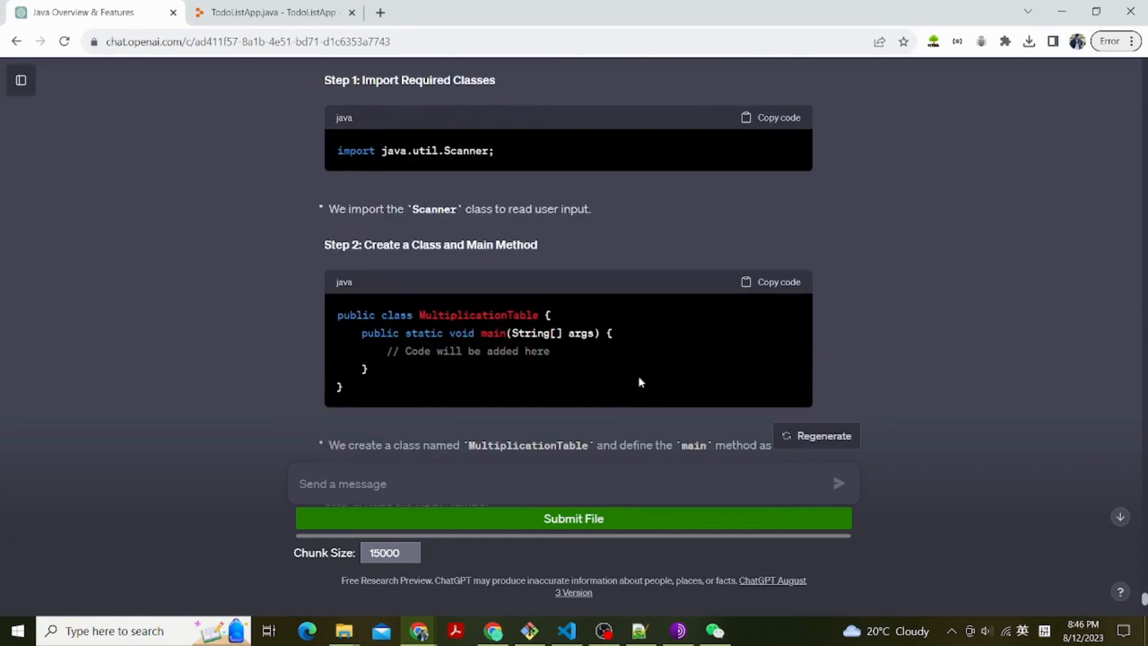
{"action": "scroll", "scroll_direction": "down", "scroll_amount": 3}
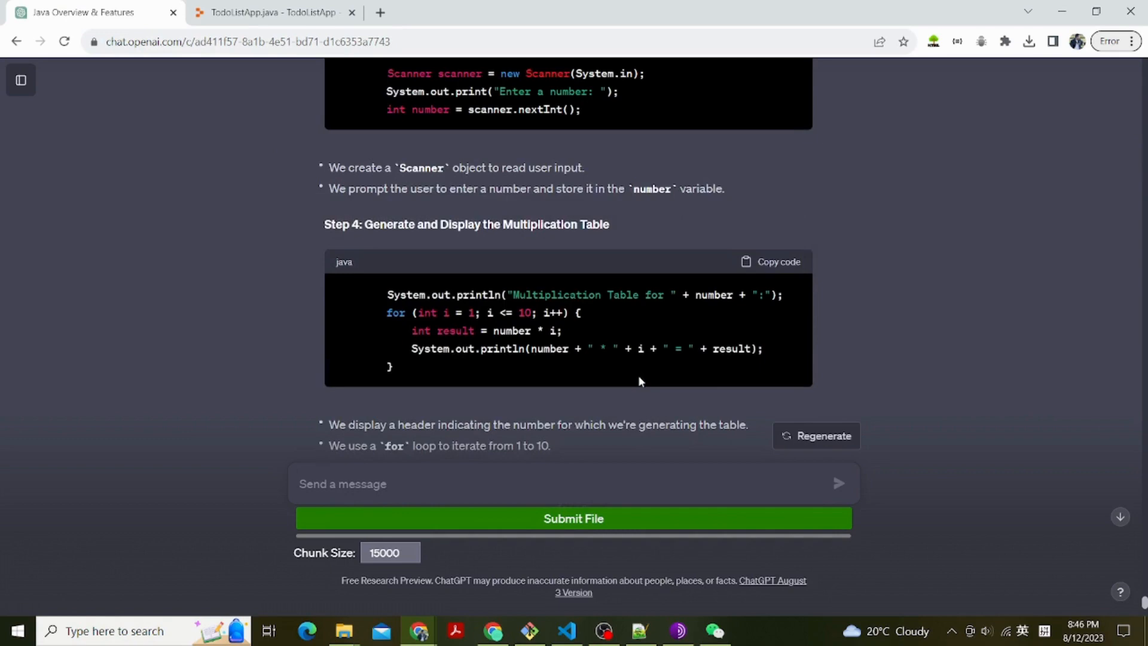
{"action": "scroll", "scroll_direction": "down", "scroll_amount": 3}
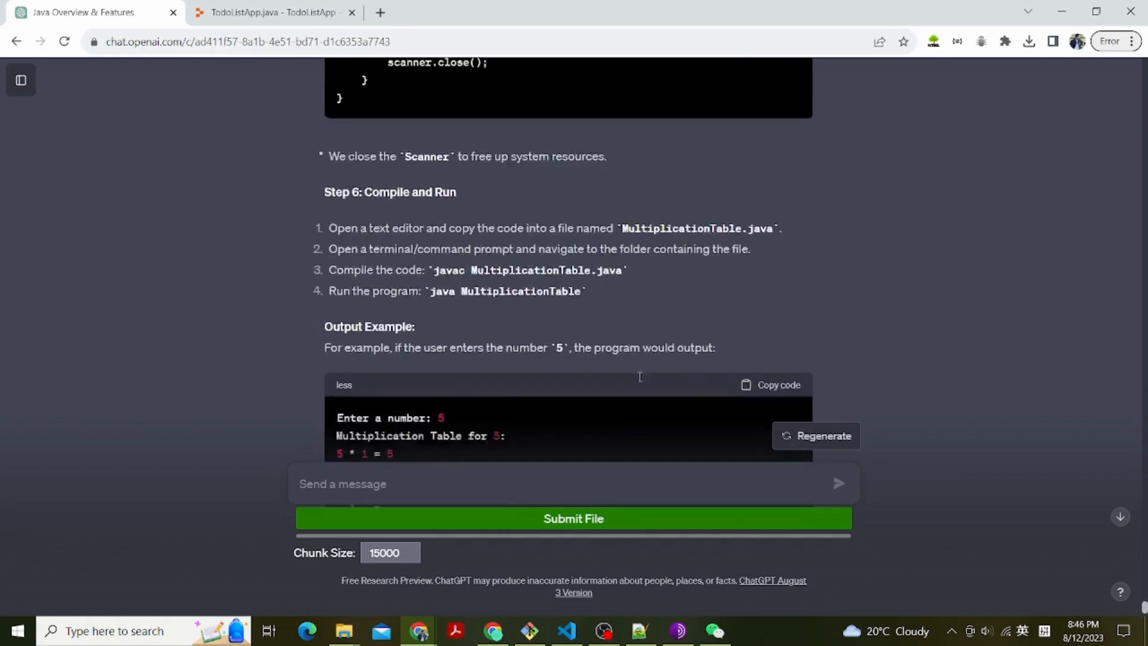
{"action": "scroll", "scroll_direction": "down", "scroll_amount": 3}
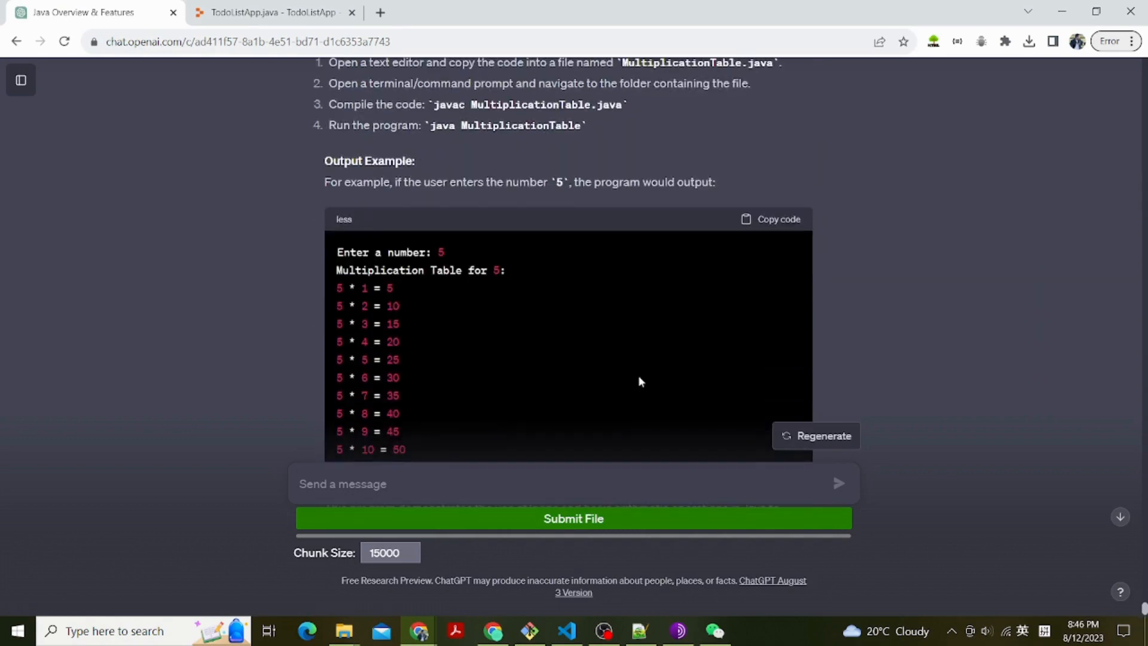
{"action": "scroll", "scroll_direction": "down", "scroll_amount": 3}
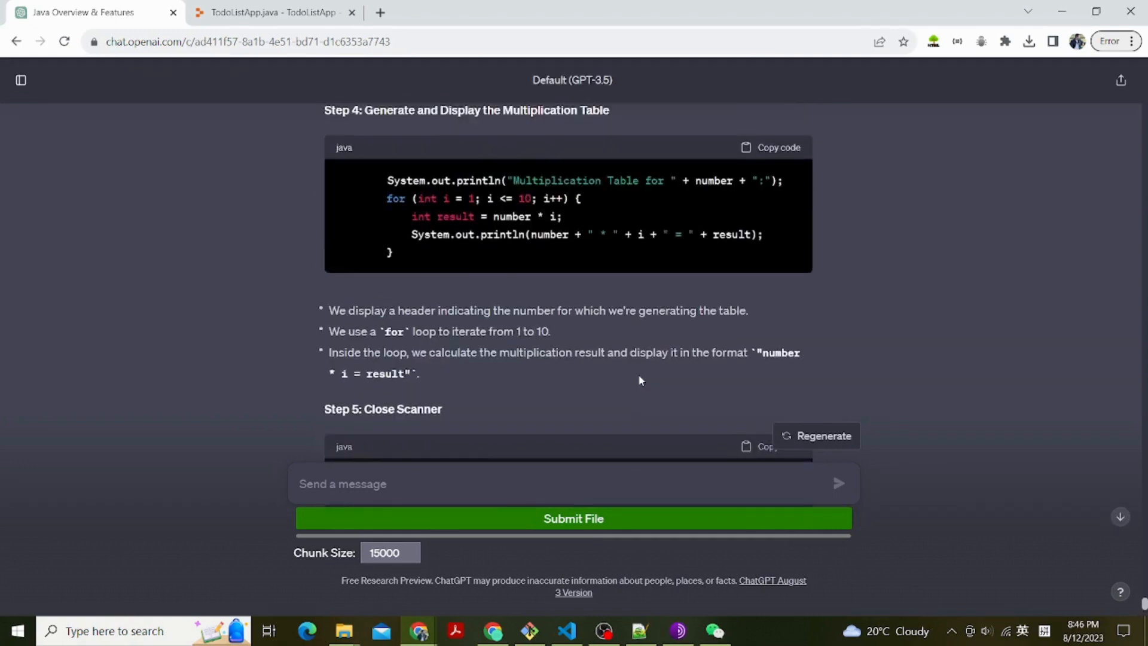
{"action": "scroll", "scroll_direction": "up", "scroll_amount": 3}
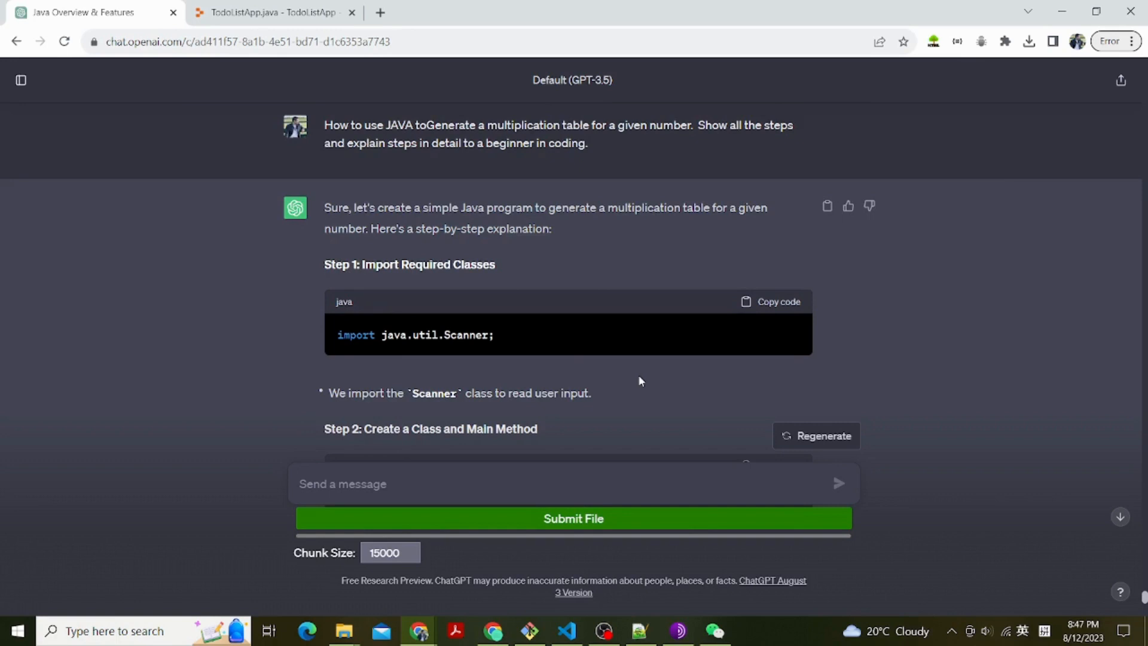
{"action": "scroll", "scroll_direction": "down", "scroll_amount": 3}
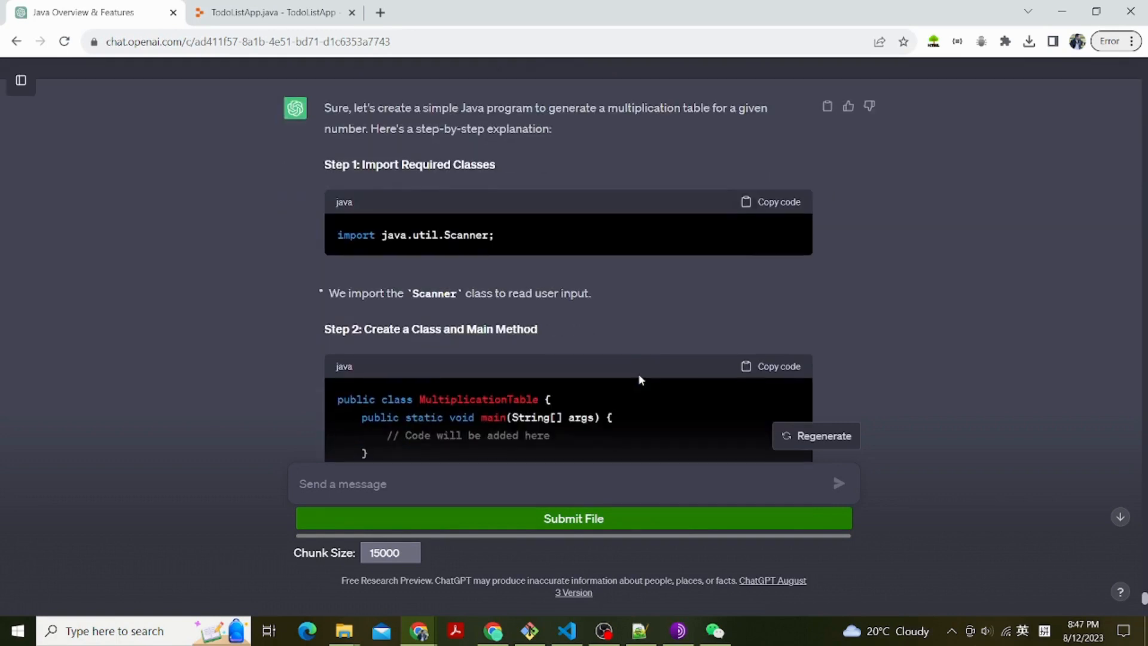
{"action": "left_click", "coordinate": [779, 201]}
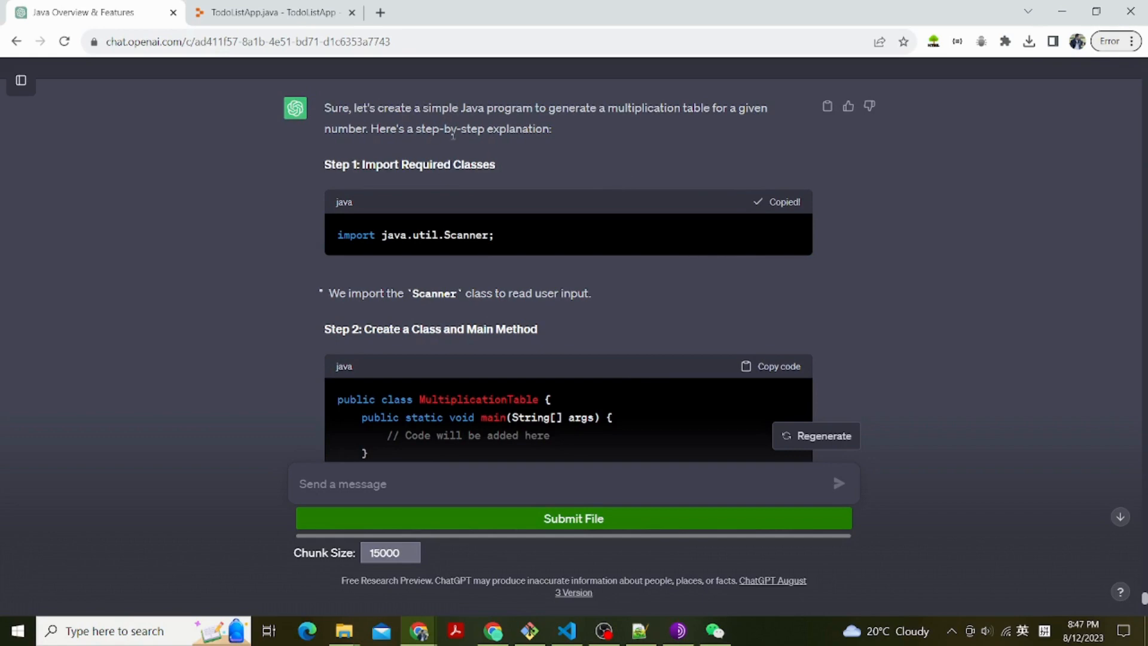
Step: Review the rest of the answer and switch over to the Replit project
{"action": "scroll", "scroll_direction": "down", "scroll_amount": 3}
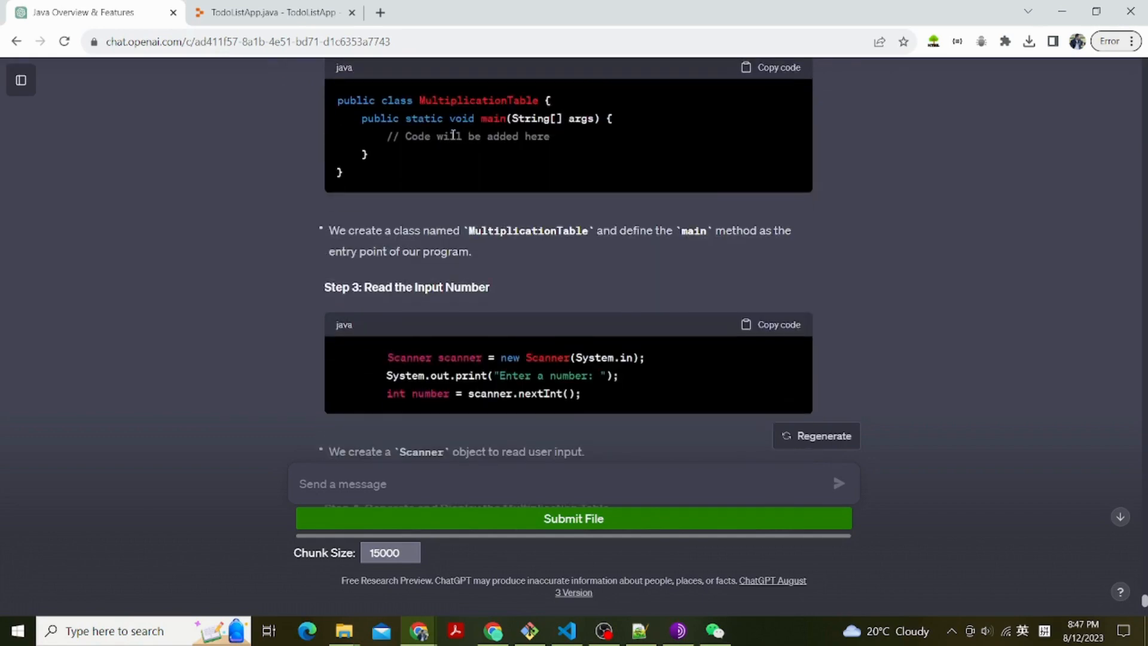
{"action": "scroll", "scroll_direction": "up", "scroll_amount": 3}
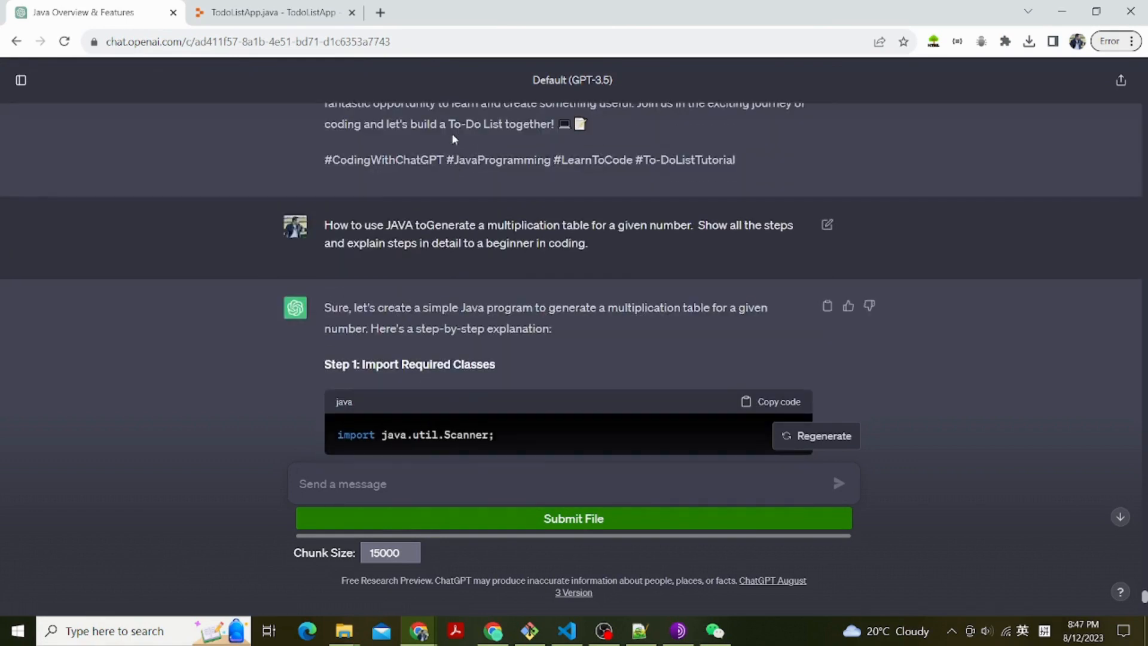
{"action": "scroll", "scroll_direction": "down", "scroll_amount": 3}
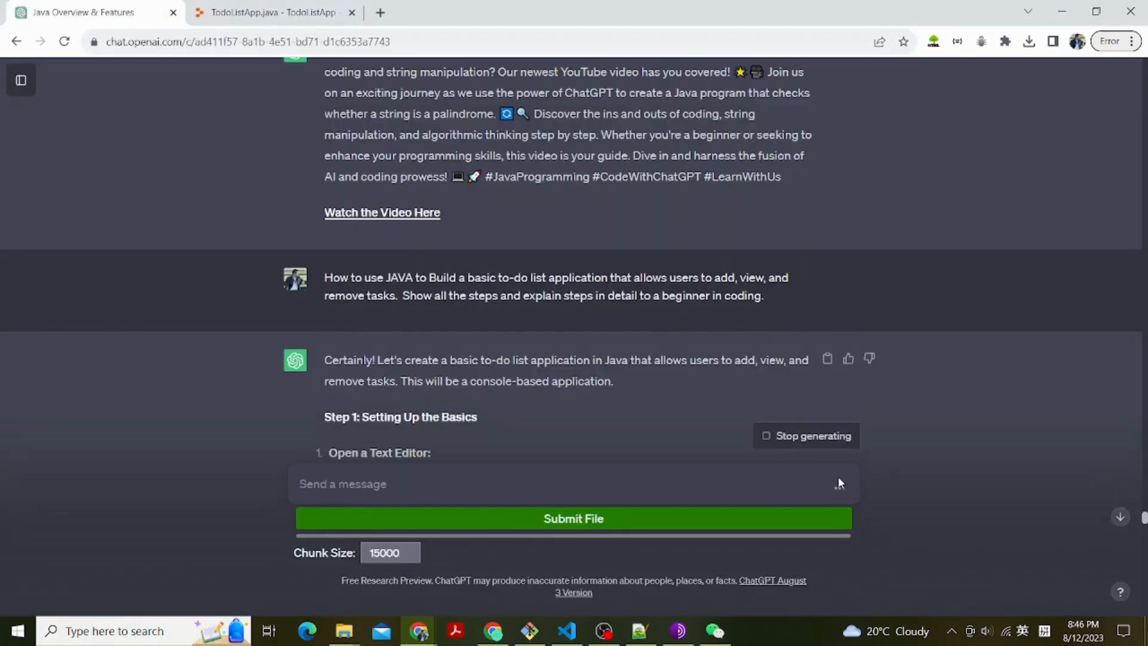
{"action": "left_click", "coordinate": [272, 12]}
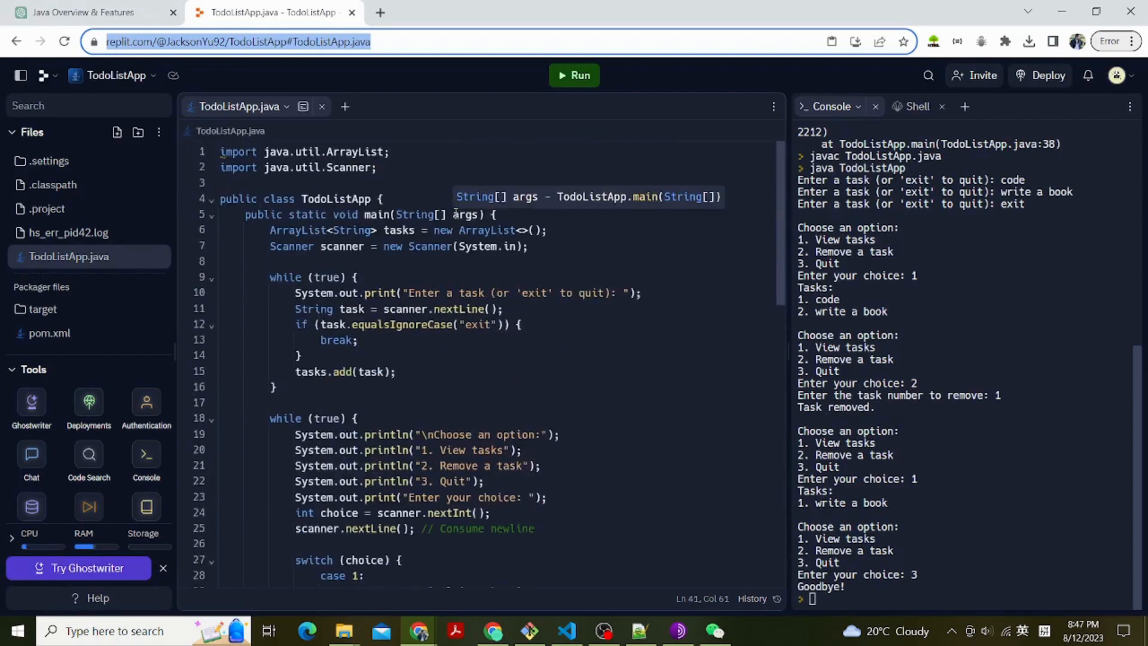
Step: Create a new Java Repl titled MultiplicationTable
{"action": "left_click", "coordinate": [46, 75]}
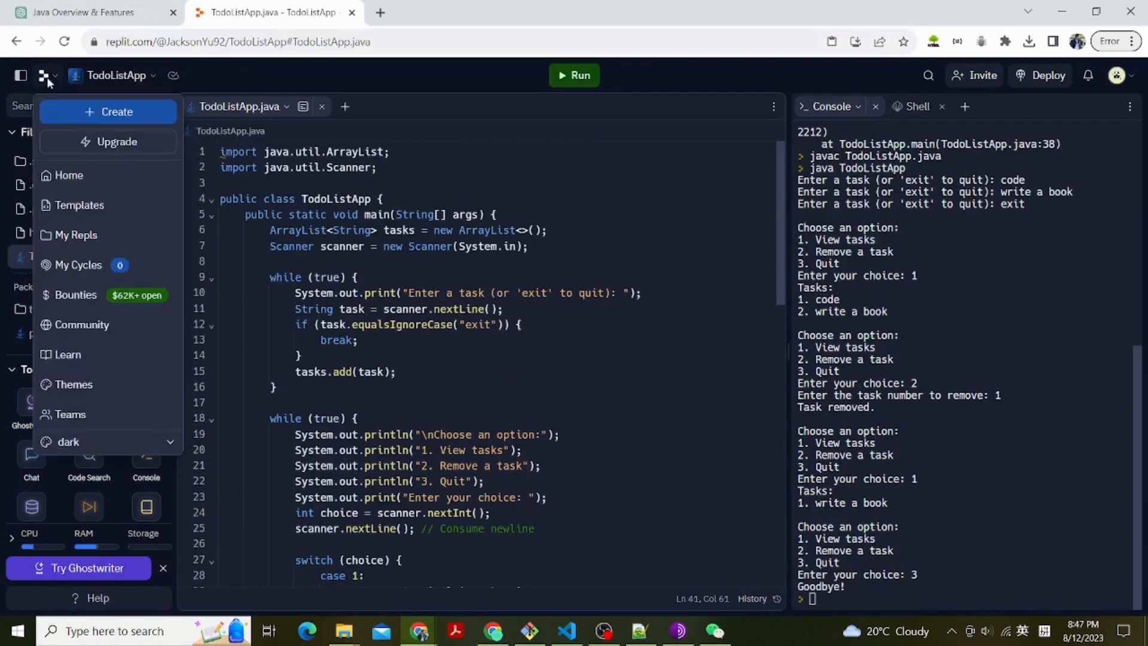
{"action": "left_click", "coordinate": [108, 111]}
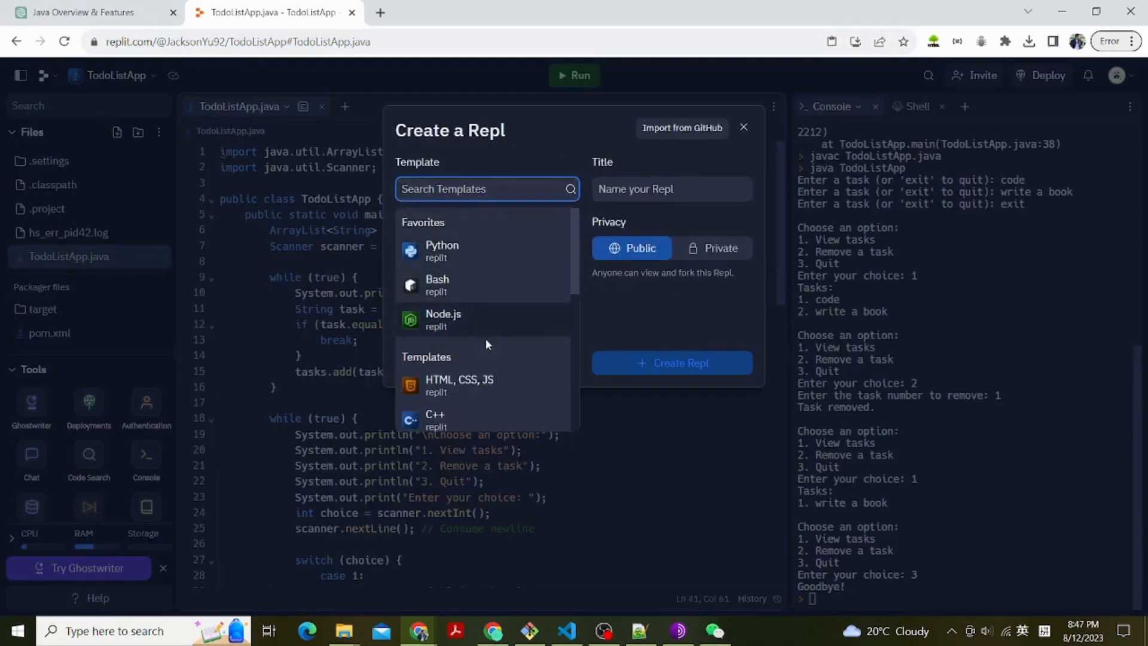
{"action": "scroll", "scroll_direction": "down", "scroll_amount": 3}
{"action": "type", "text": "MultiplicationTable"}
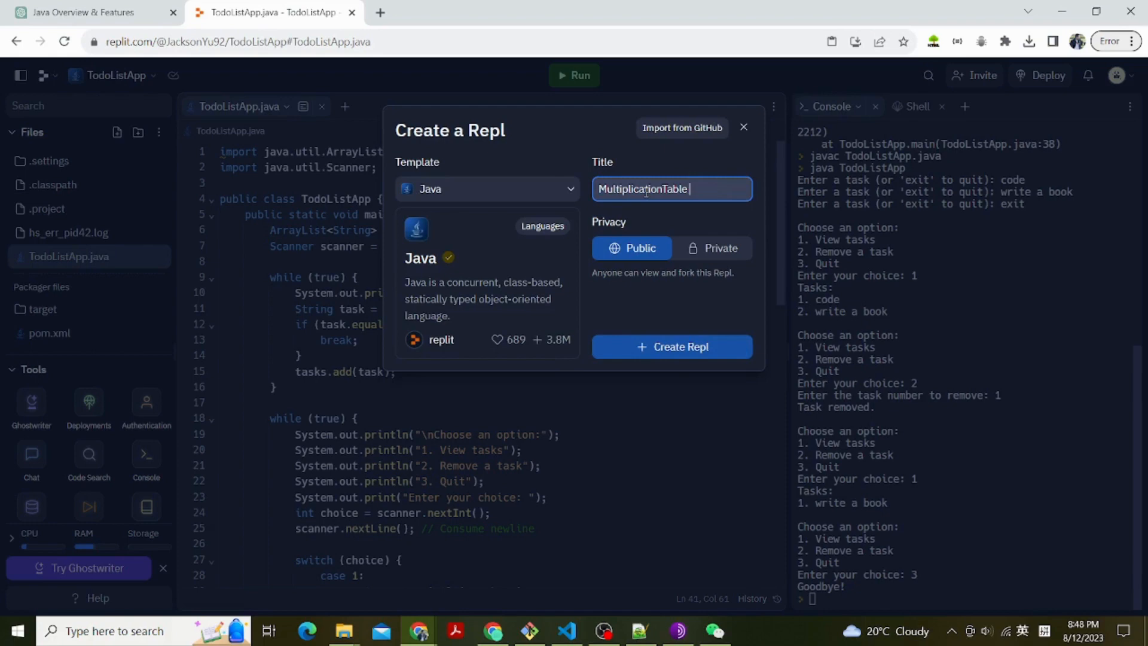
{"action": "left_click", "coordinate": [670, 347]}
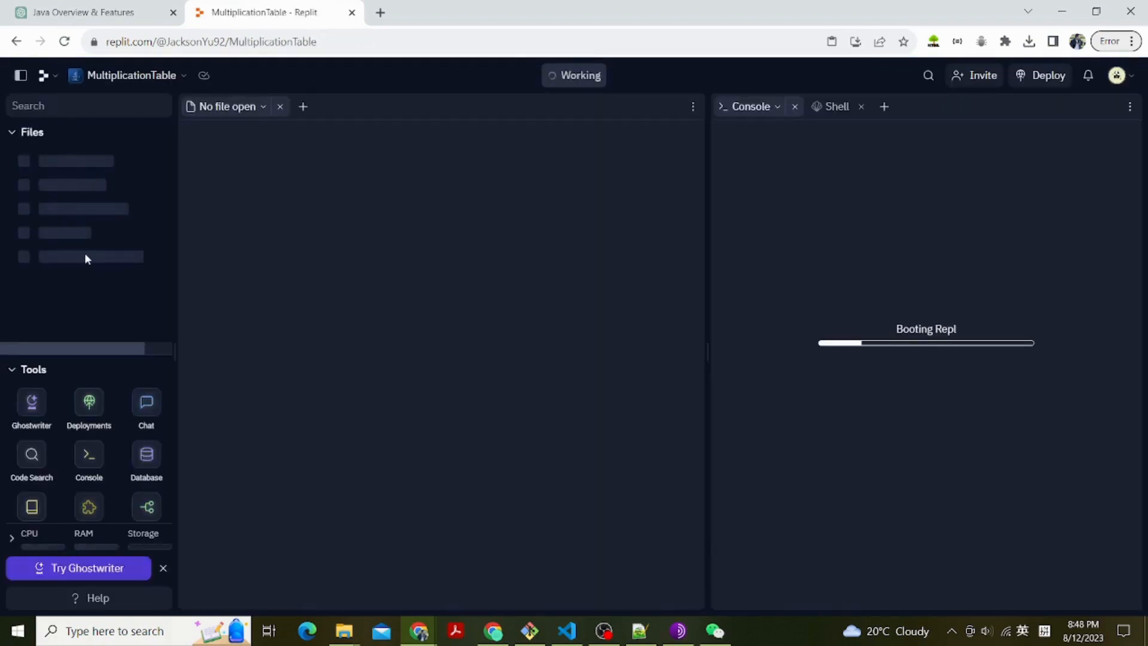
Step: Rename Main.java to MultiplicationTable.java and go back to the ChatGPT answer
{"action": "right_click", "coordinate": [50, 232]}
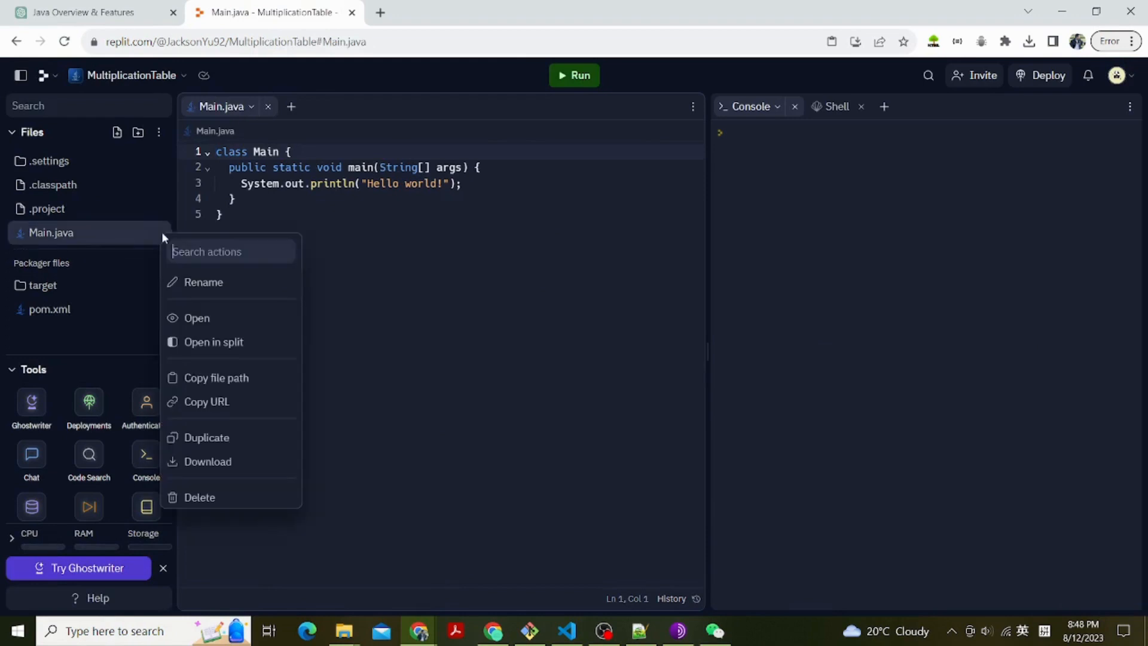
{"action": "left_click", "coordinate": [203, 282]}
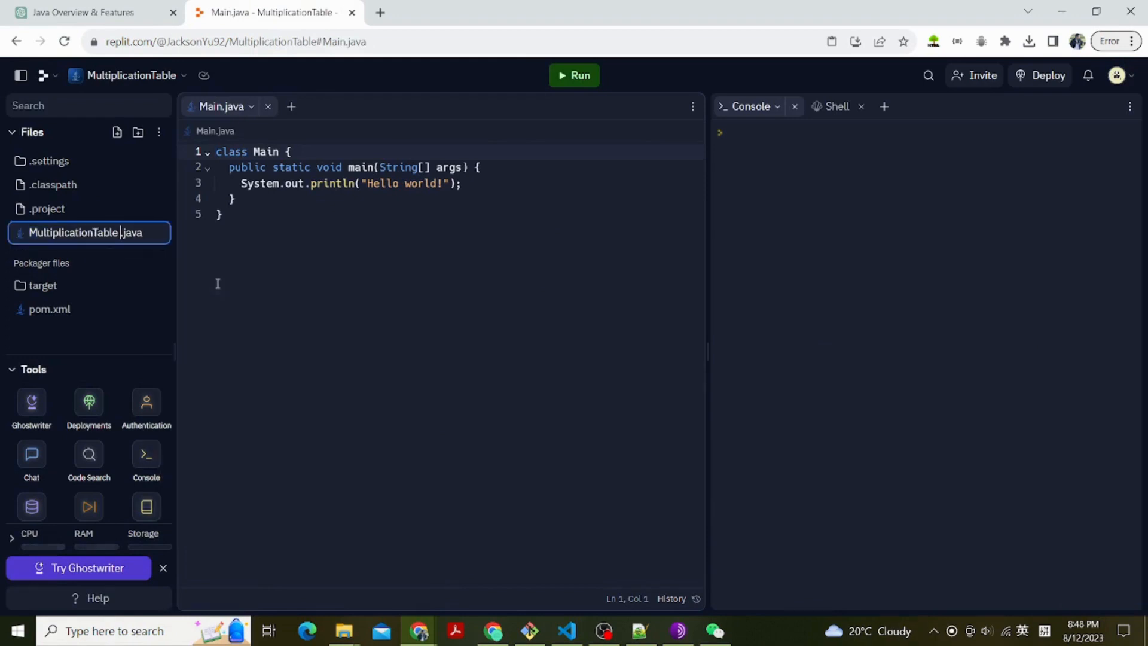
{"action": "left_click", "coordinate": [222, 214]}
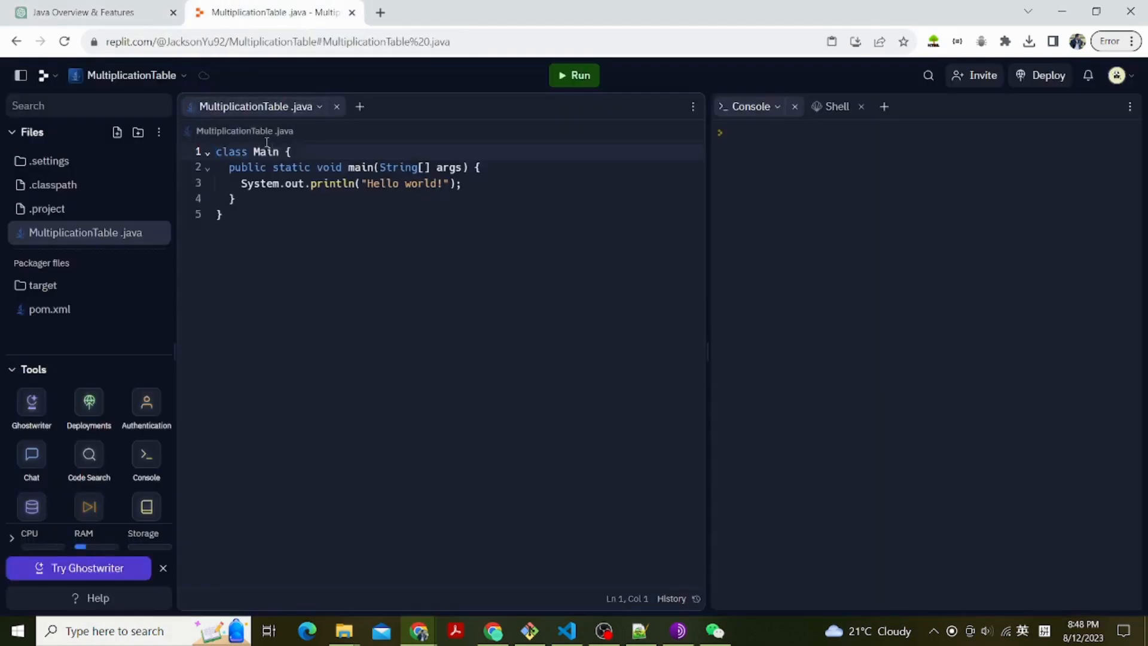
{"action": "left_click", "coordinate": [83, 12]}
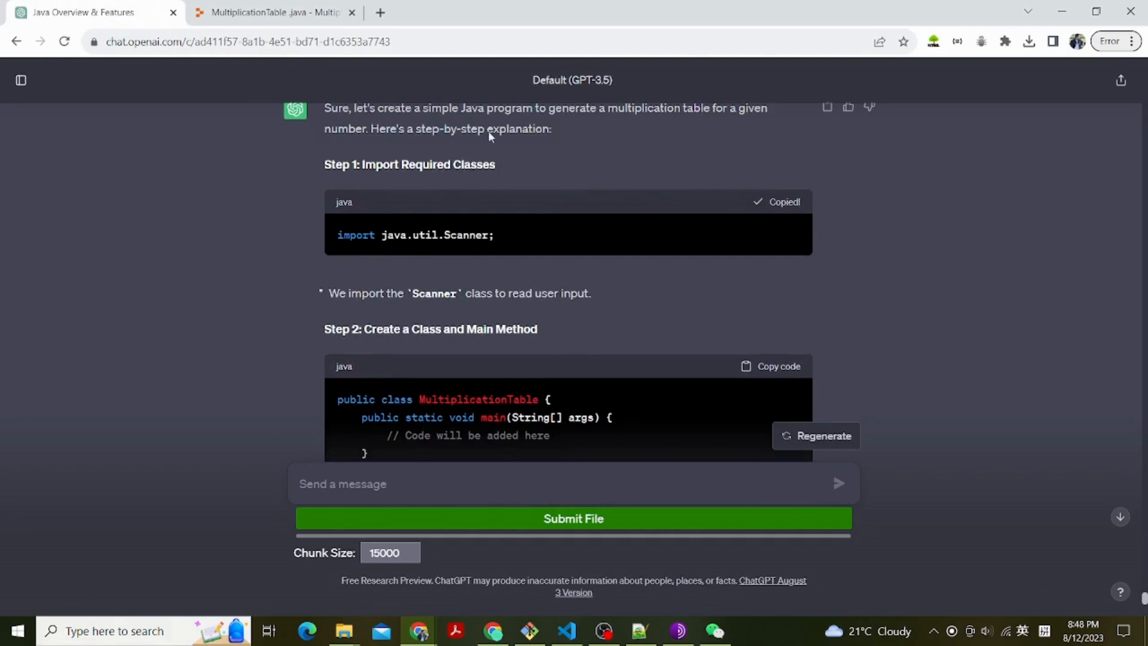
Step: Replace the placeholder comment in main with 'Scanner scanner = new Scanner(System.in);' from Step 3
{"action": "left_click", "coordinate": [272, 12]}
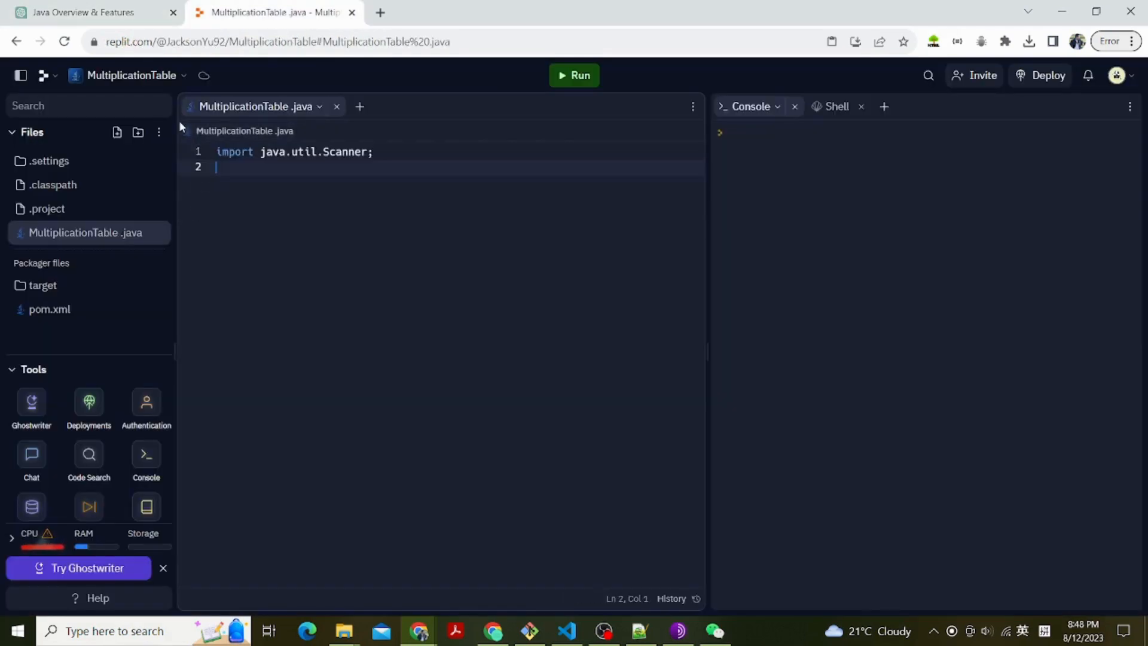
{"action": "left_click", "coordinate": [84, 12]}
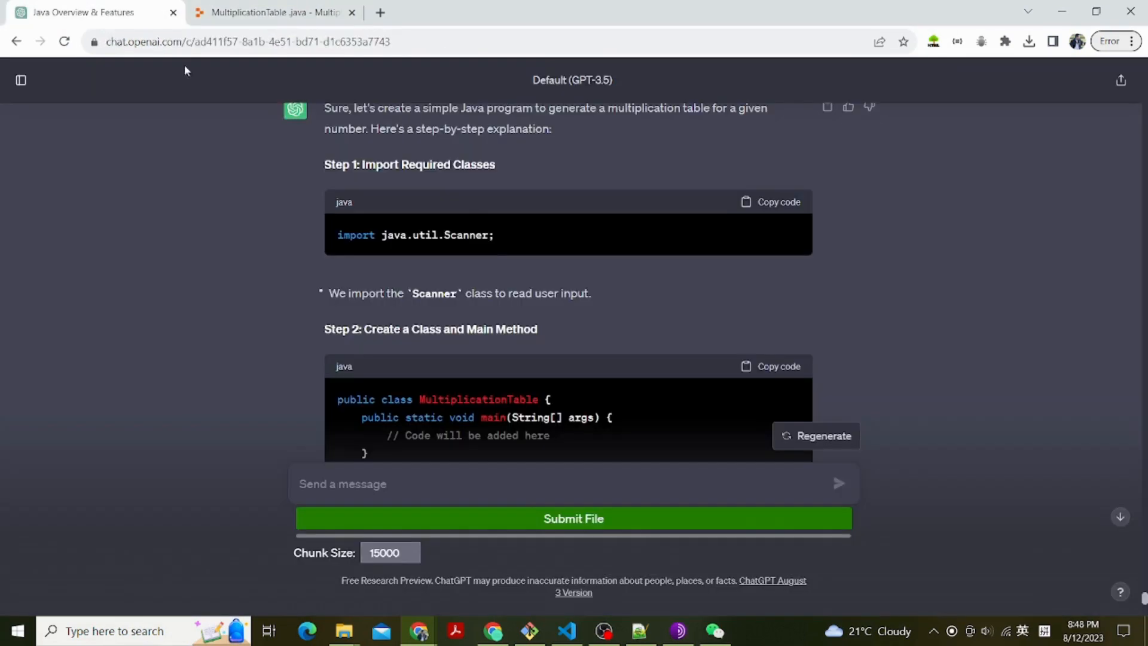
{"action": "left_click", "coordinate": [272, 12]}
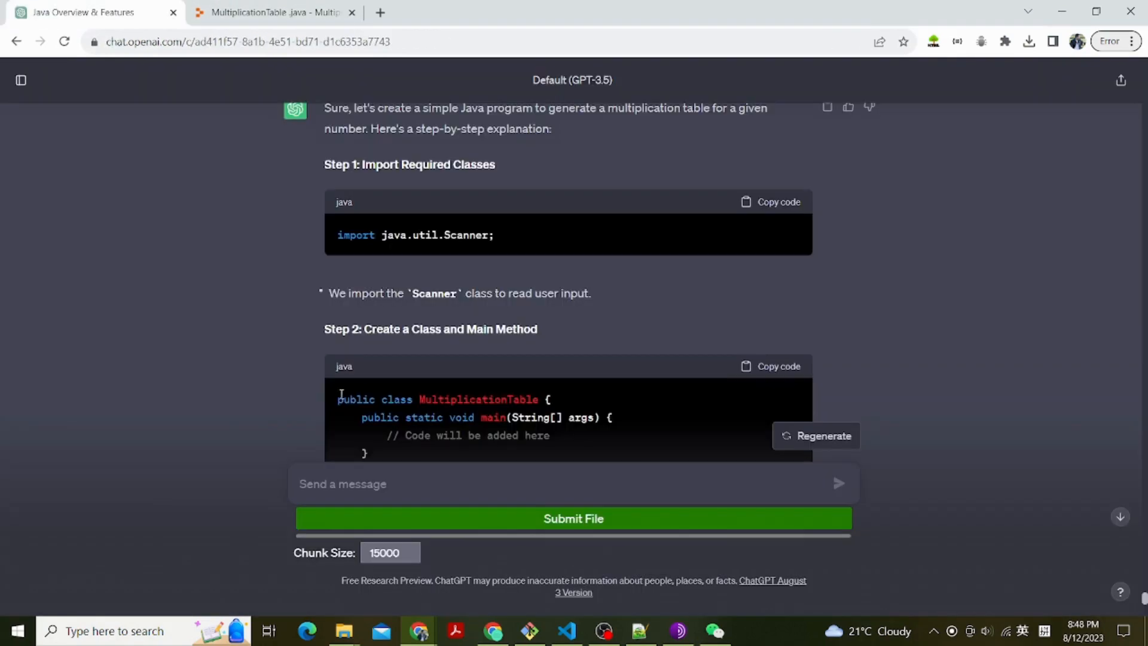
{"action": "scroll", "scroll_direction": "down", "scroll_amount": 3}
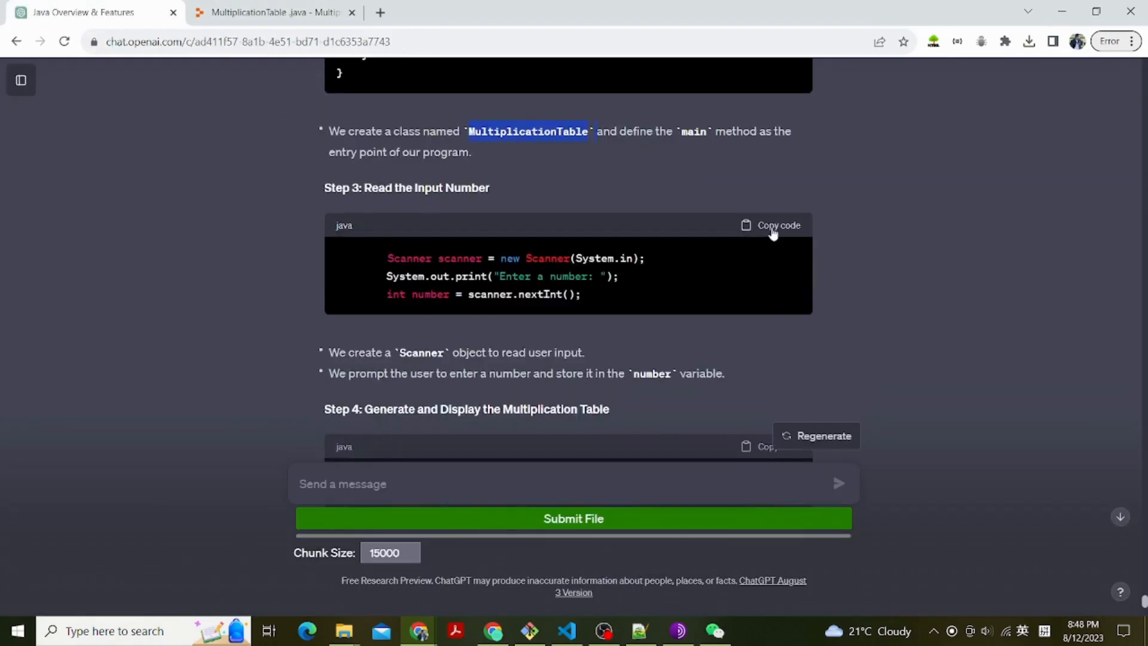
{"action": "left_click", "coordinate": [272, 12]}
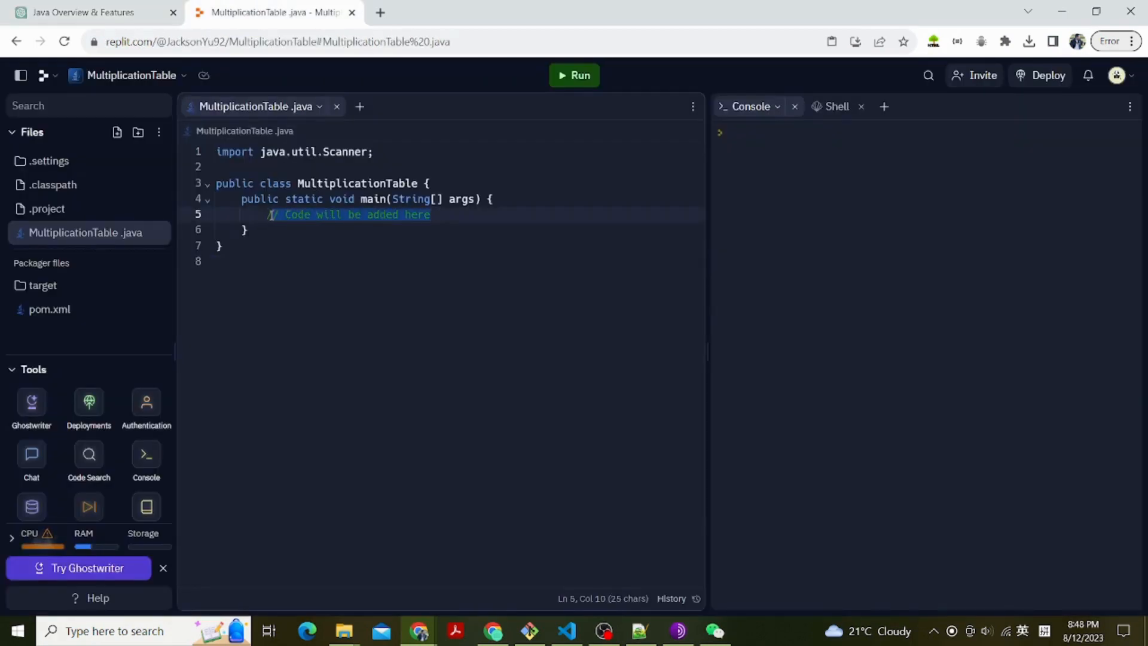
{"action": "type", "text": "Scanner scanner = new Scanner(System.in);"}
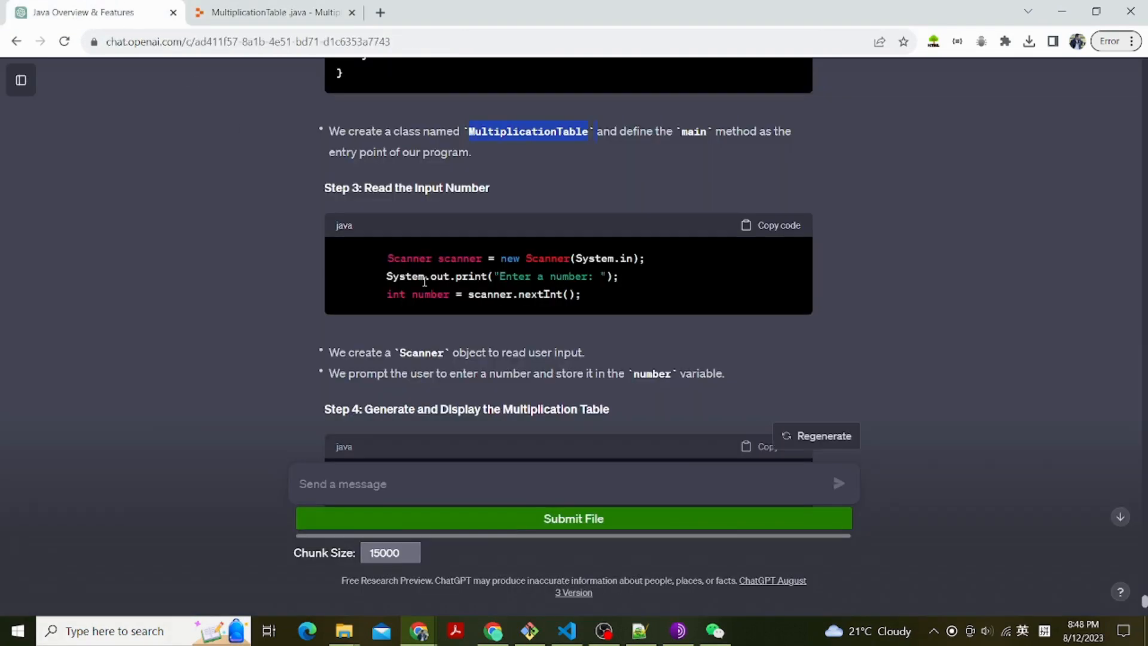
Step: Paste the Step 4 header-and-loop printing code into main and leave a blank line after the loop
{"action": "scroll", "scroll_direction": "down", "scroll_amount": 3}
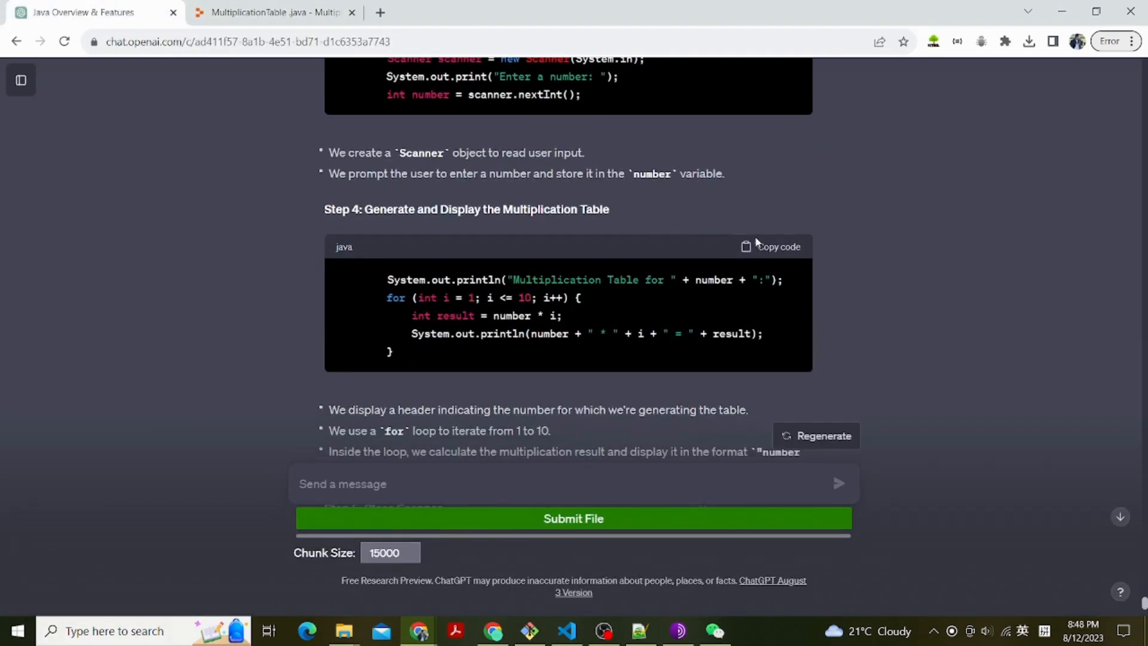
{"action": "left_click", "coordinate": [272, 12]}
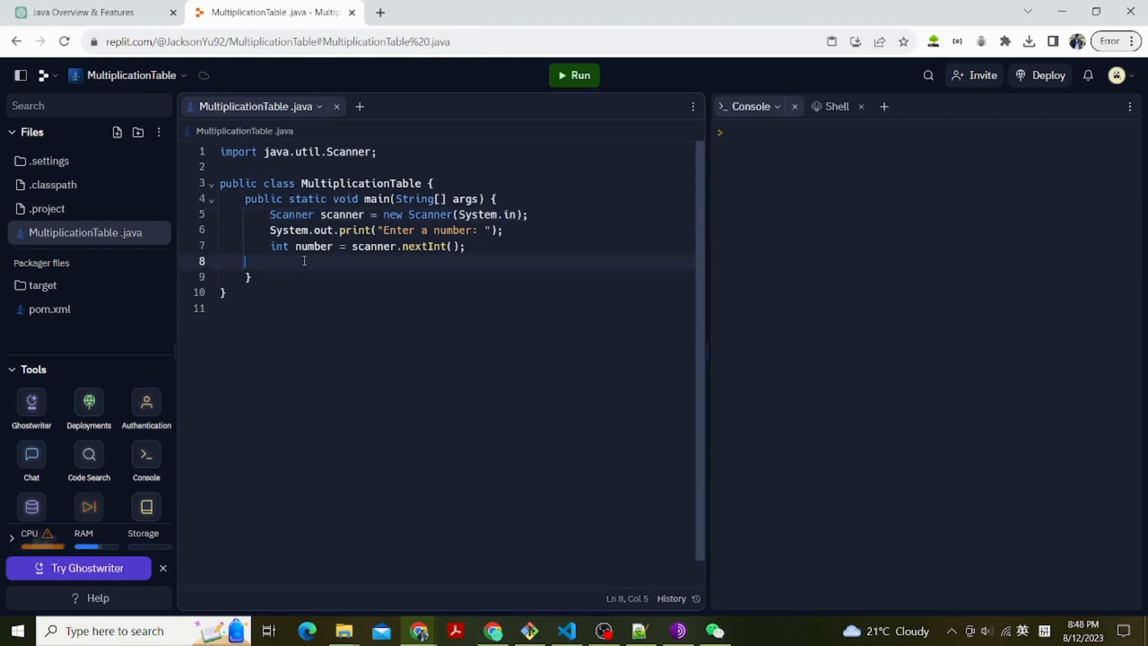
{"action": "key", "text": "enter"}
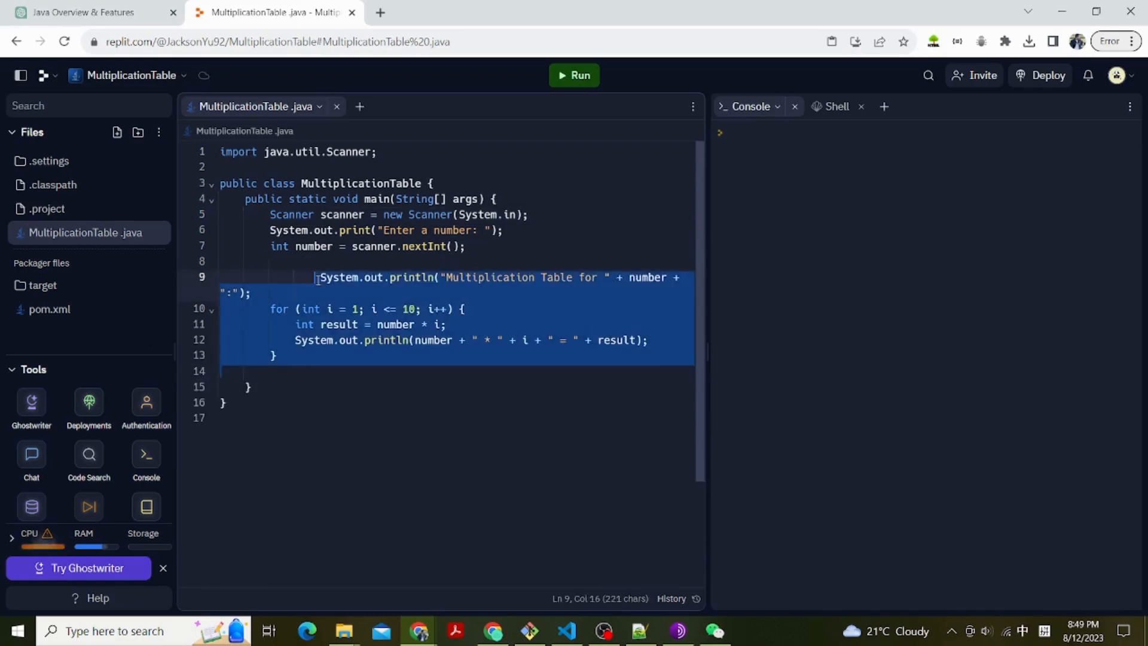
{"action": "left_click", "coordinate": [321, 277]}
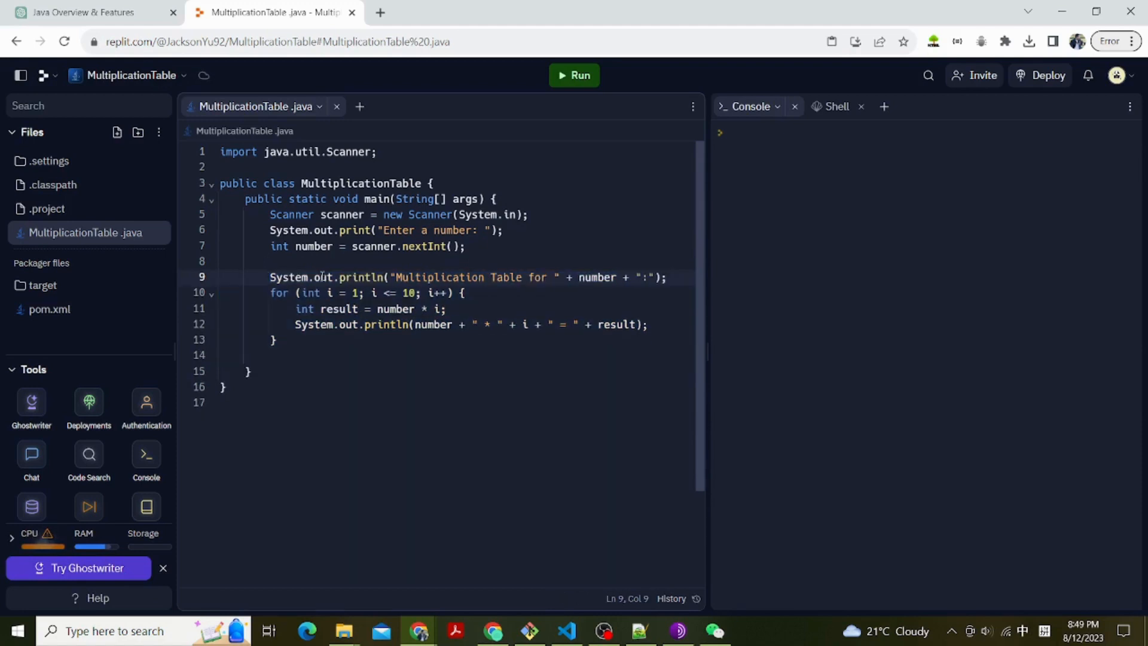
{"action": "left_click", "coordinate": [307, 355]}
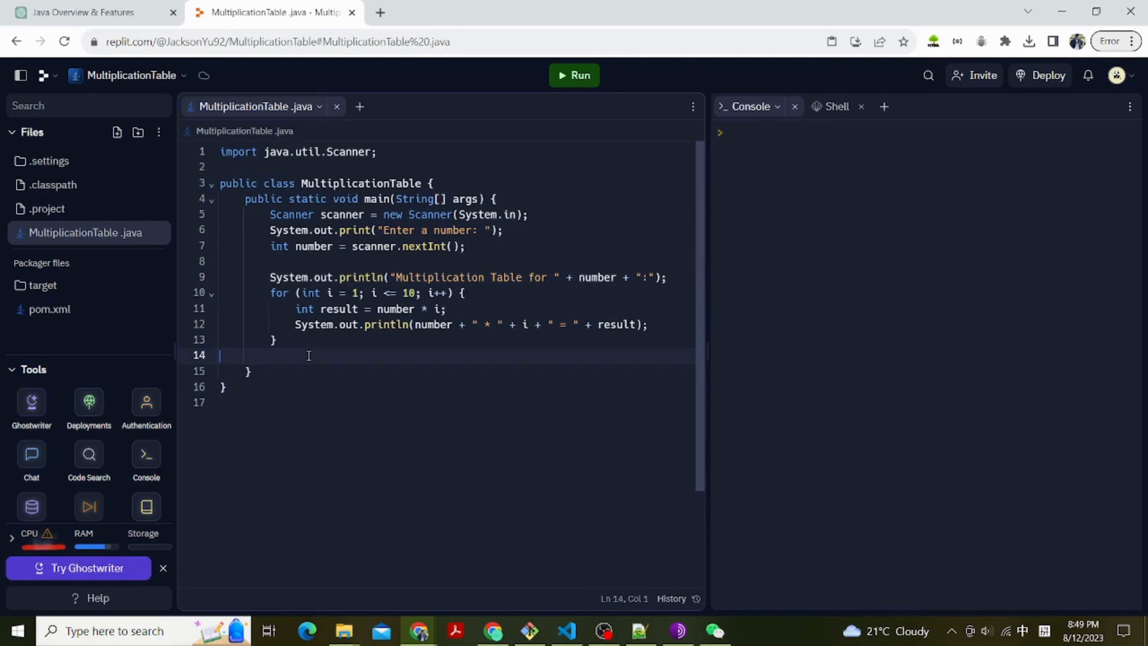
{"action": "key", "text": "enter"}
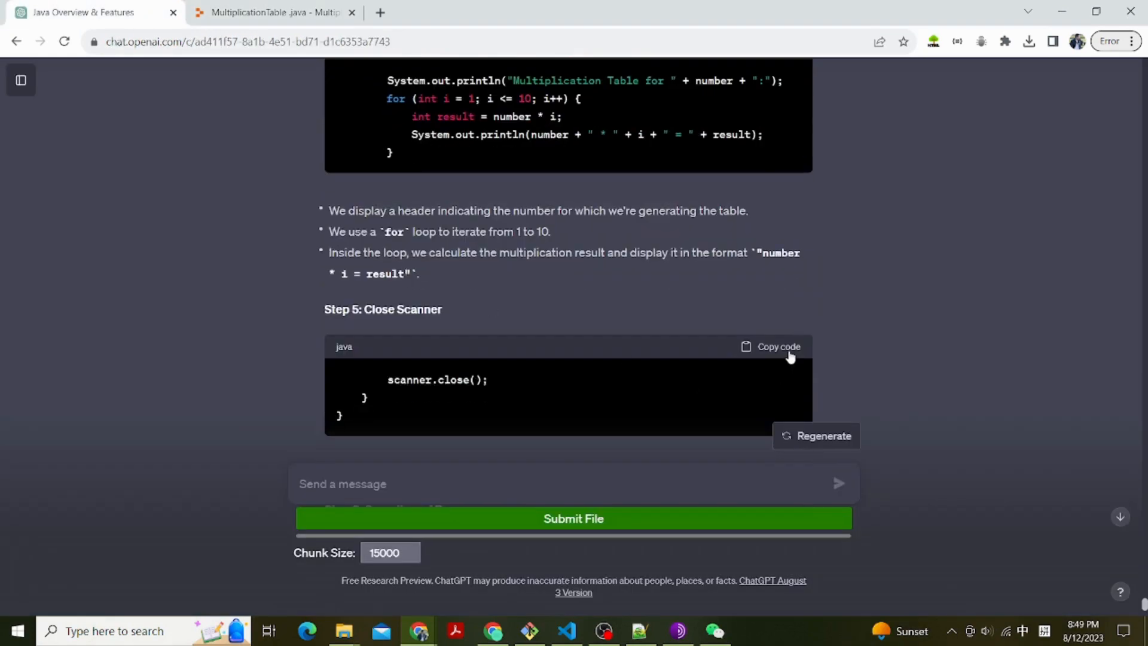
Step: Add 'scanner.close();' after the for loop, completing the program source
{"action": "left_click", "coordinate": [272, 12]}
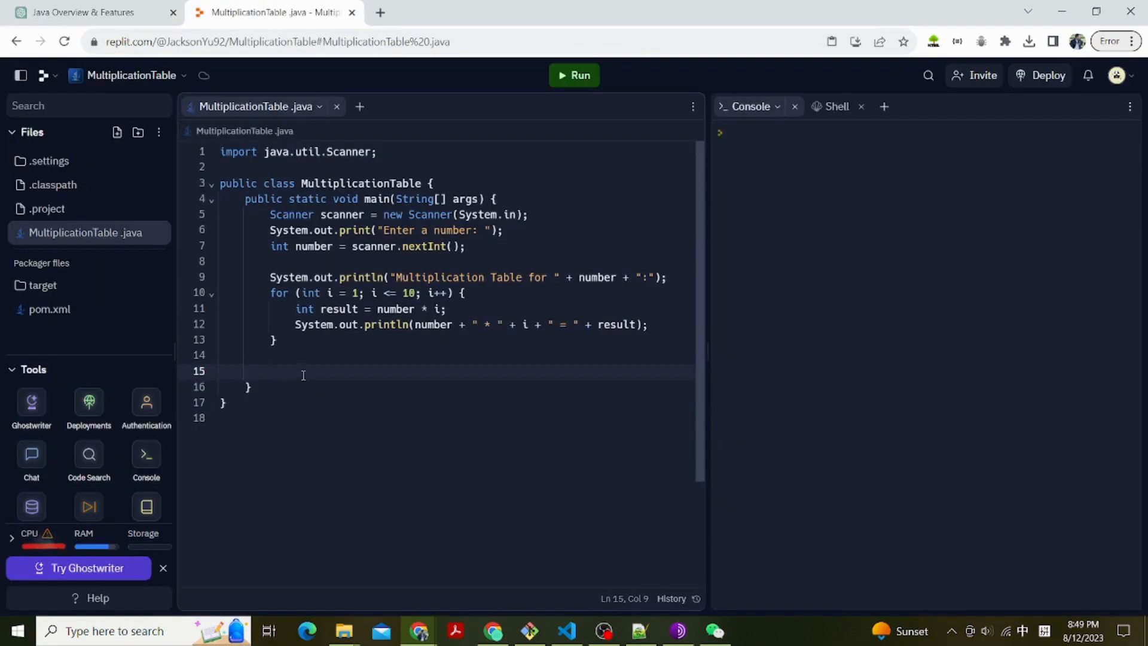
{"action": "type", "text": "scanner.close();"}
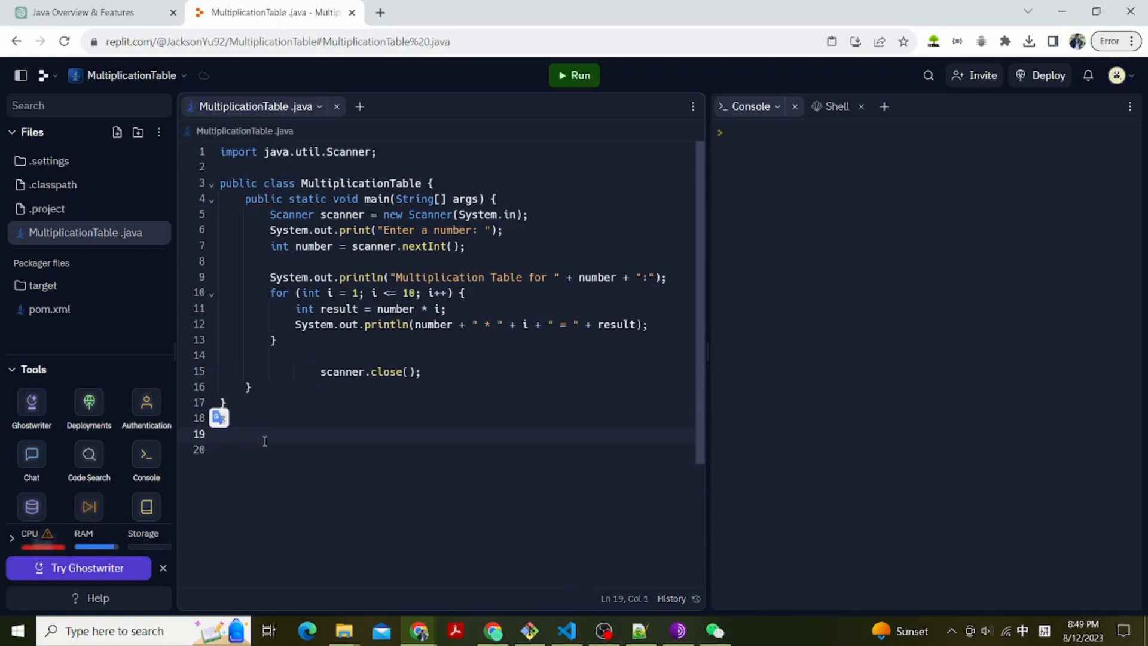
{"action": "left_click", "coordinate": [84, 12]}
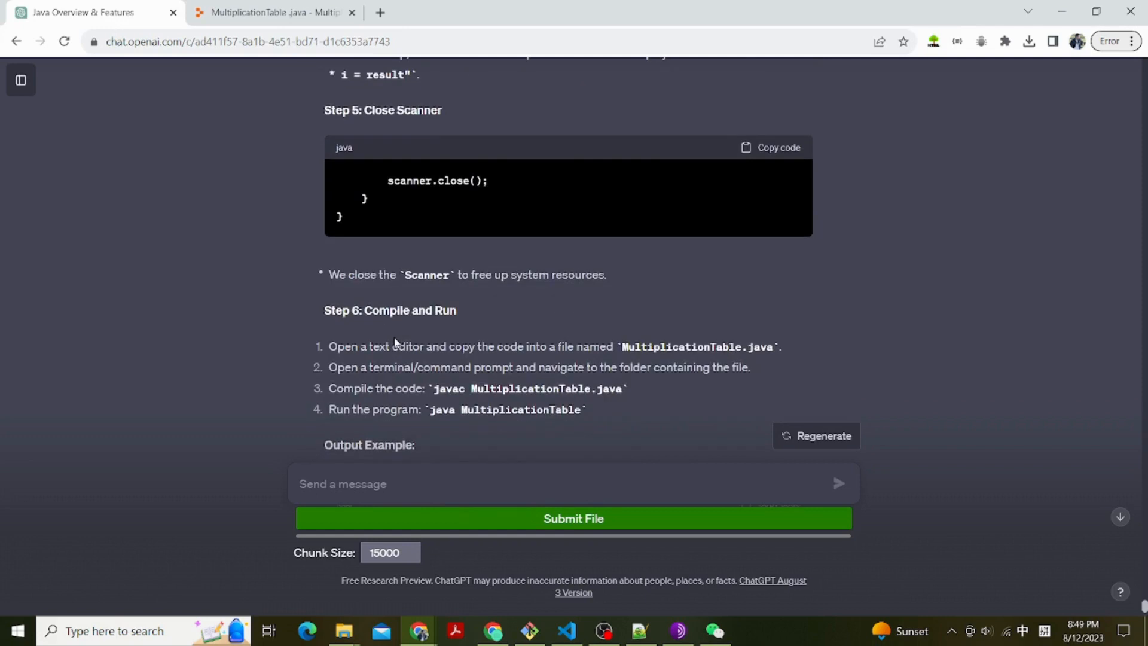
{"action": "scroll", "scroll_direction": "down", "scroll_amount": 3}
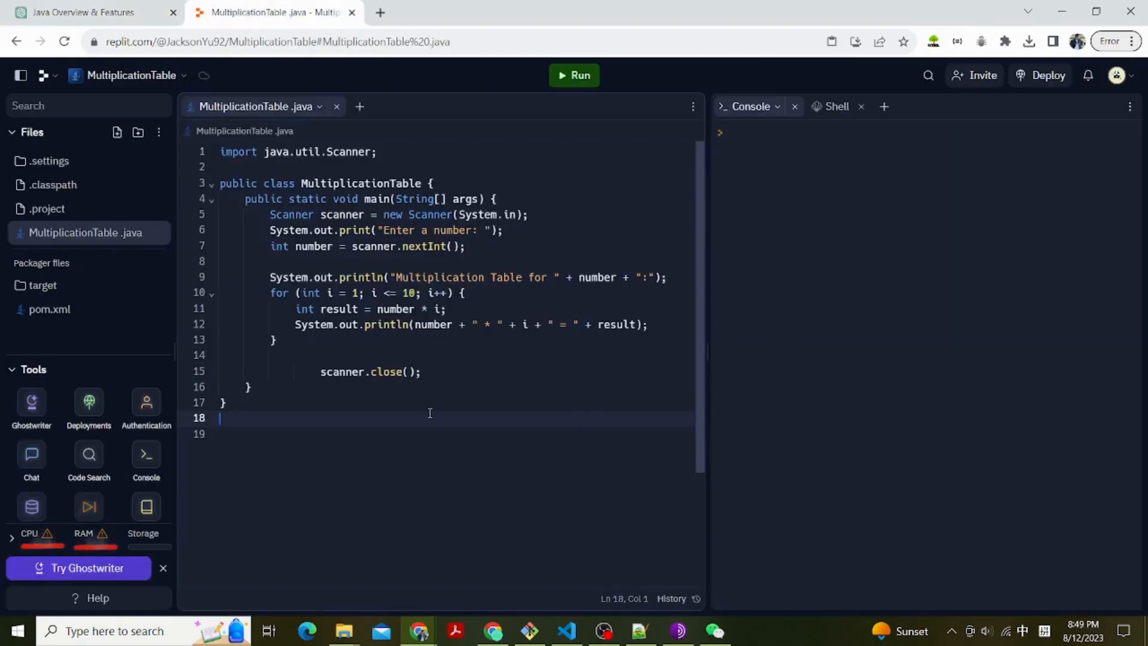
Step: Enter 'javac MultiplicationTable.java' and 'java MultiplicationTable' in the console; the first compile reports file not found
{"action": "left_click", "coordinate": [87, 12]}
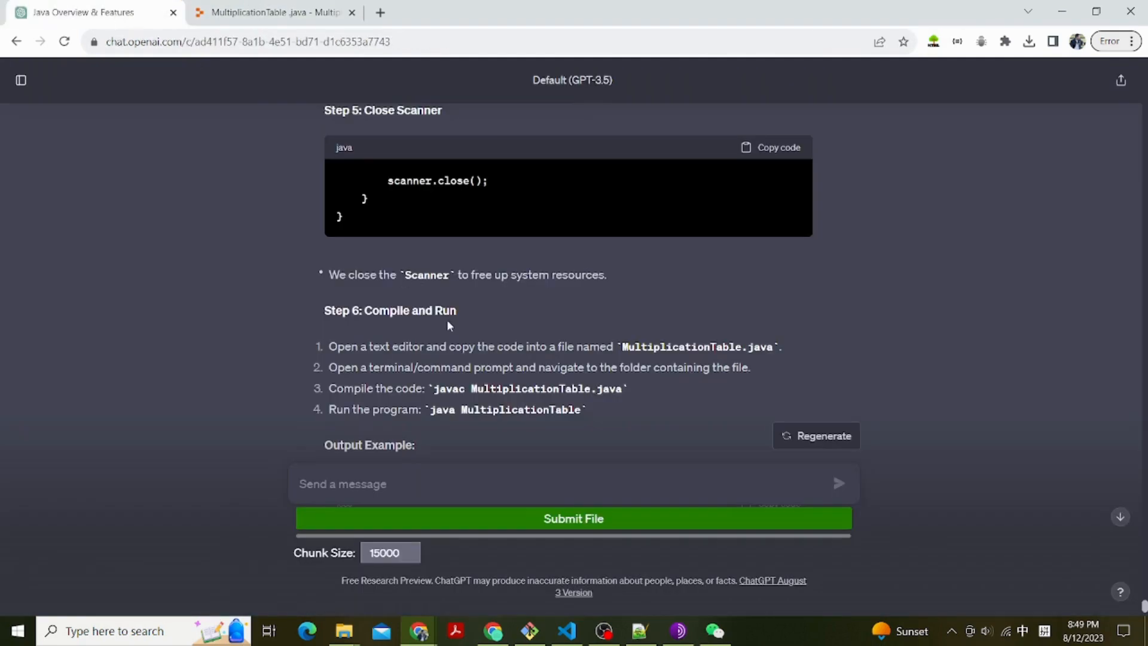
{"action": "left_click_drag", "start_coordinate": [435, 387], "coordinate": [622, 387]}
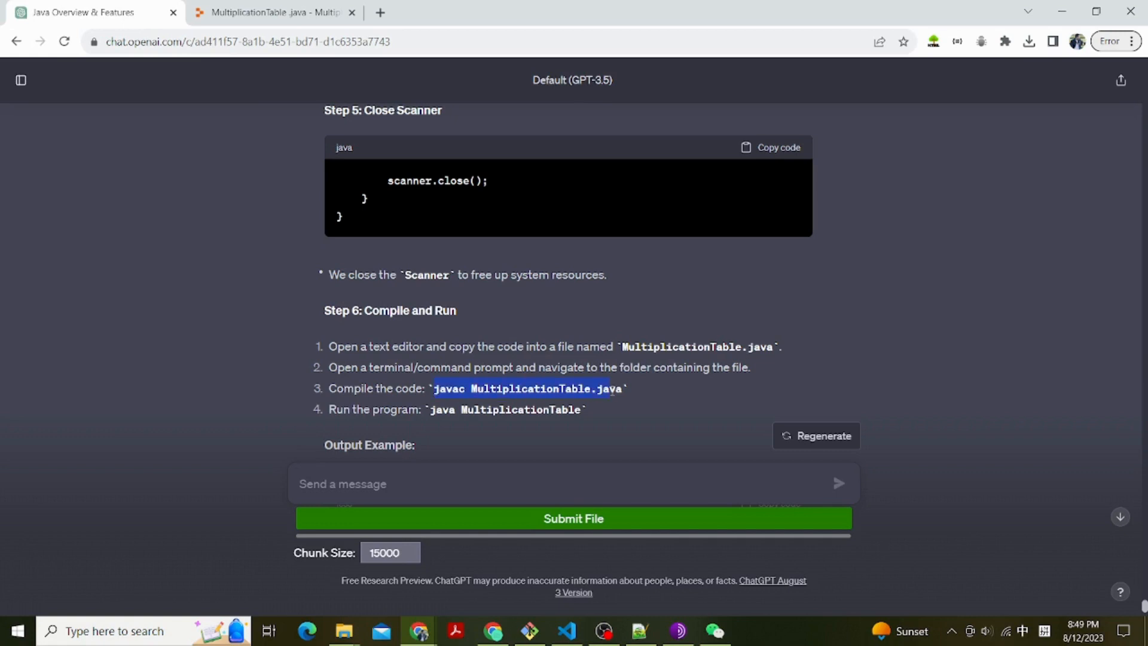
{"action": "left_click", "coordinate": [269, 12]}
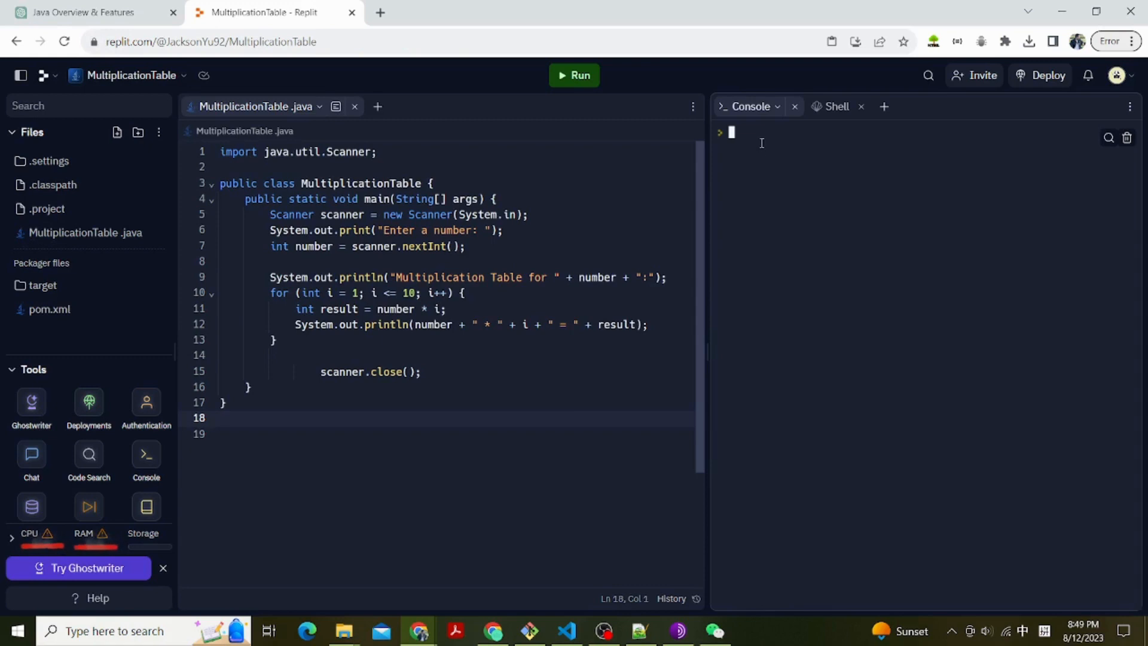
{"action": "type", "text": "javac MultiplicationTable.java"}
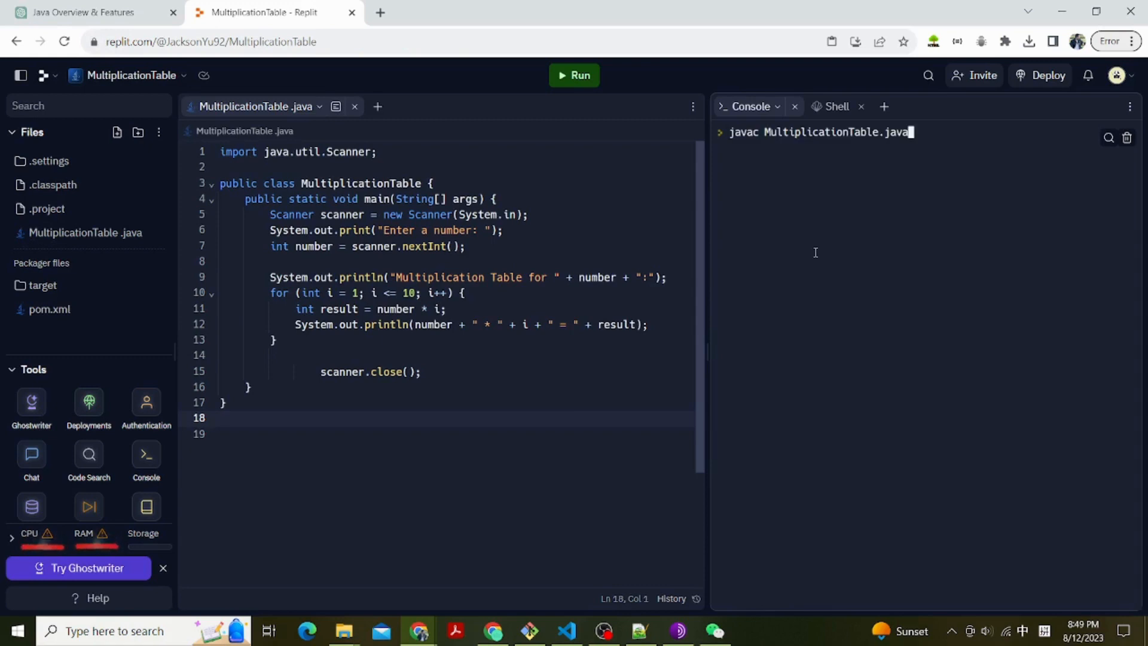
{"action": "left_click", "coordinate": [84, 12]}
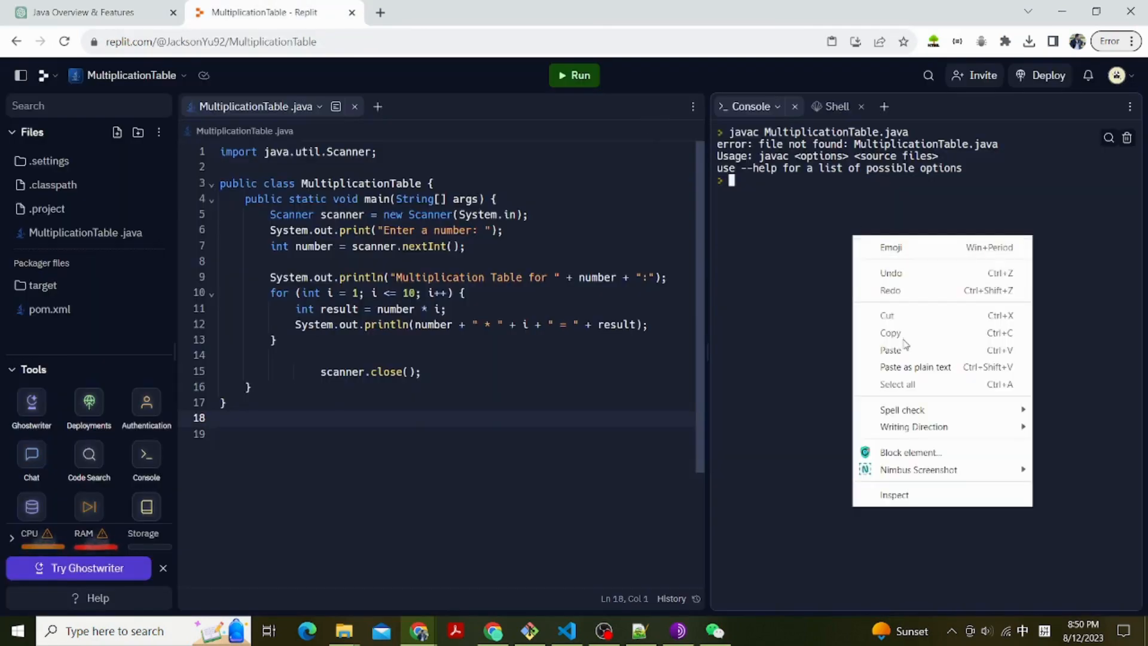
{"action": "type", "text": "java MultiplicationTable"}
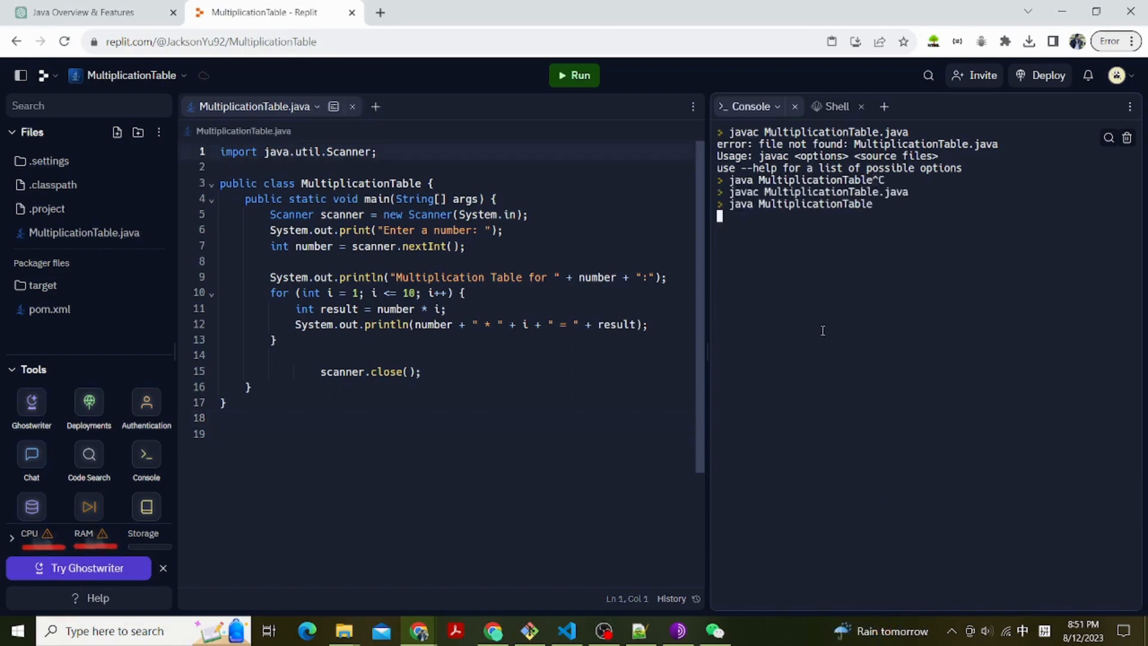
Step: Answer the running program's prompt with 5 so it prints the multiplication table for 5
{"action": "left_click", "coordinate": [574, 74]}
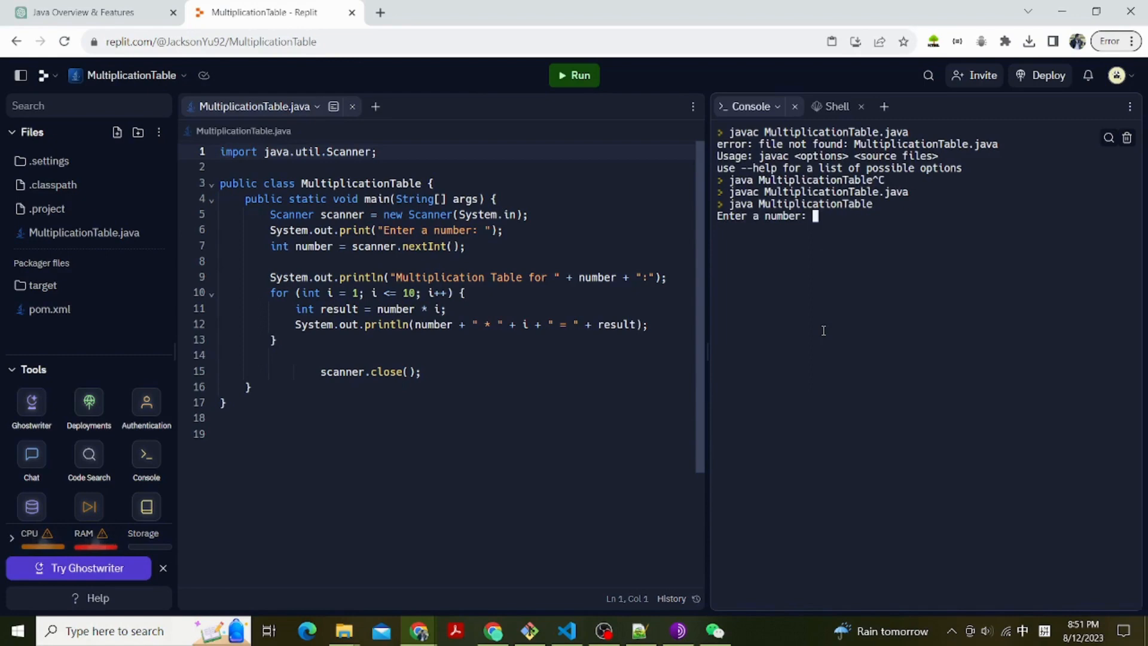
{"action": "type", "text": "5"}
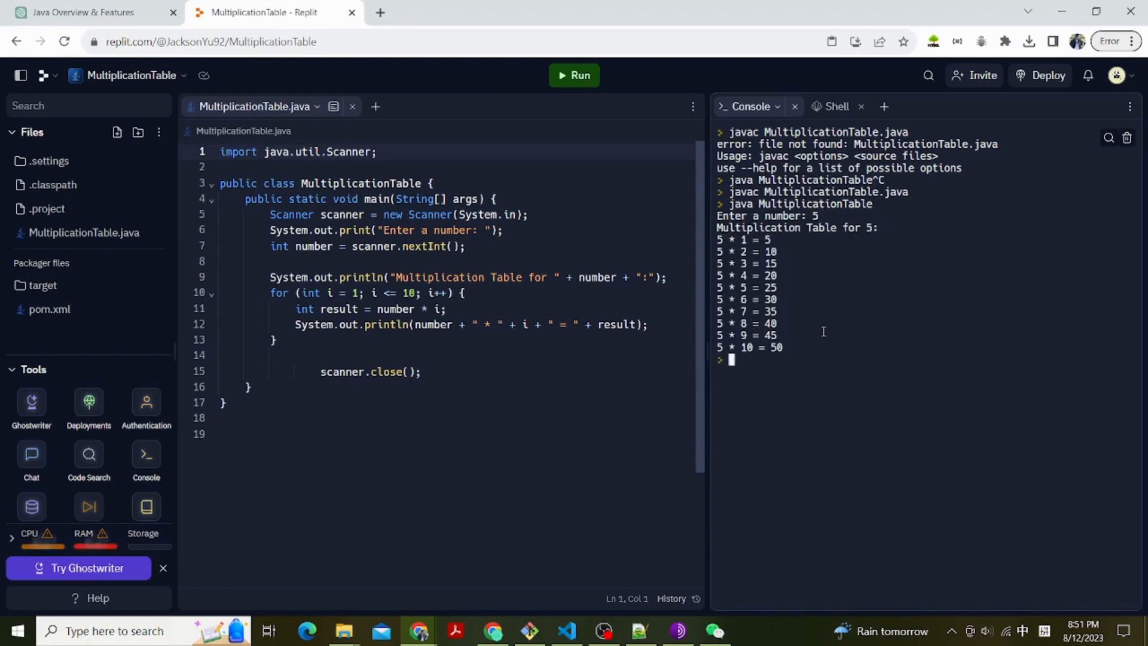
{"action": "left_click", "coordinate": [82, 12]}
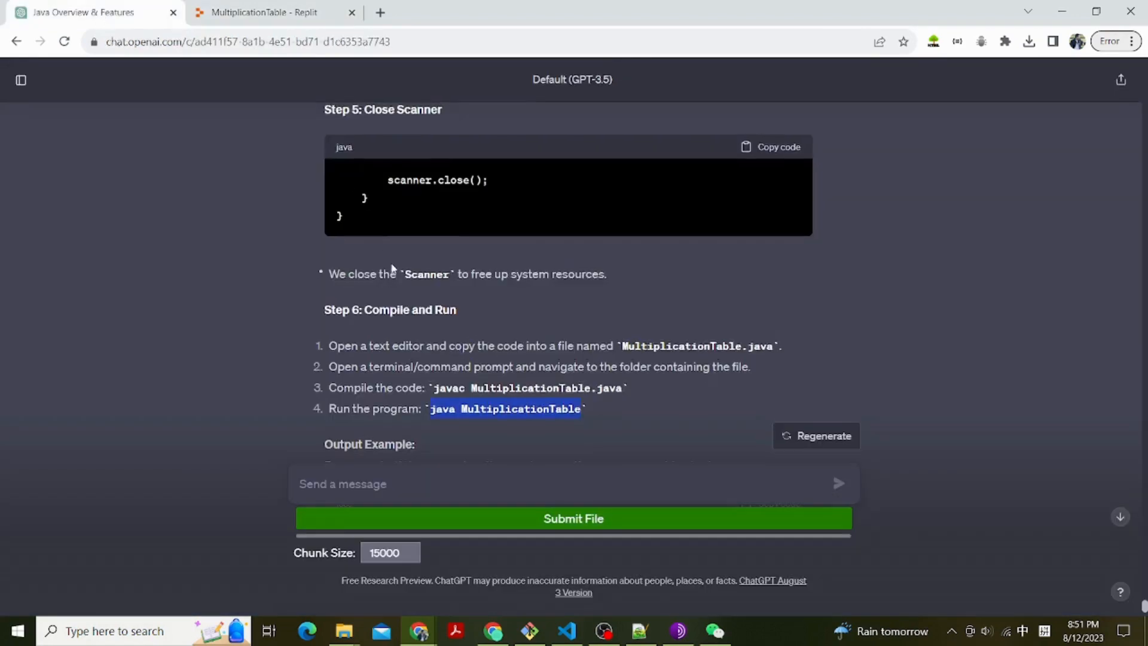
{"action": "scroll", "scroll_direction": "down", "scroll_amount": 3}
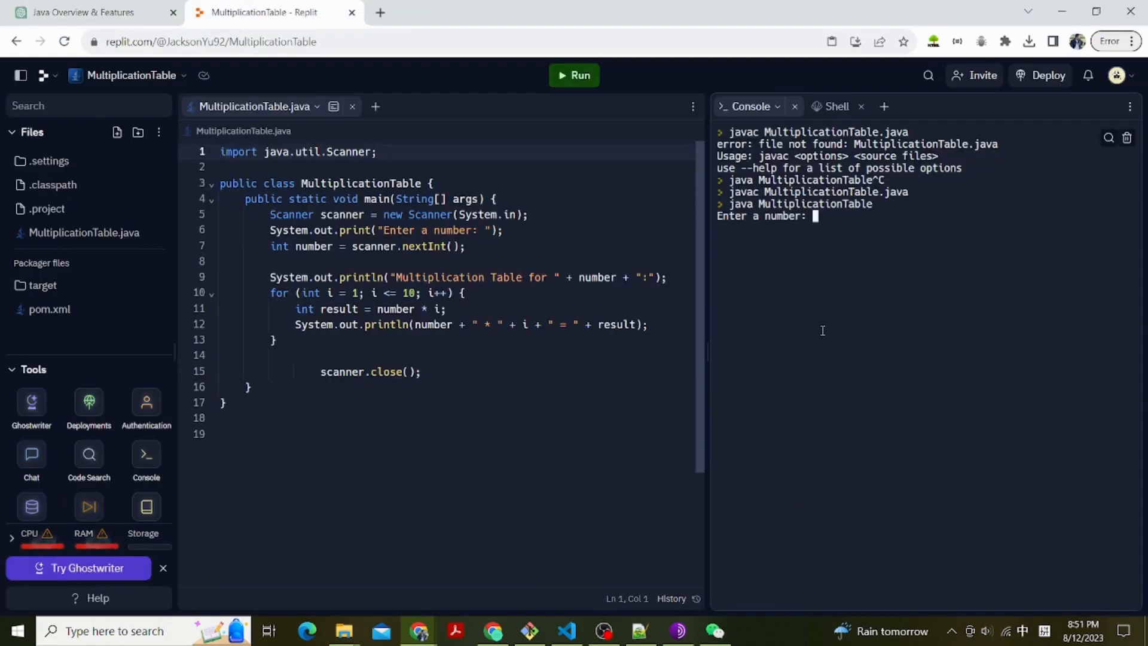
{"action": "type", "text": "5"}
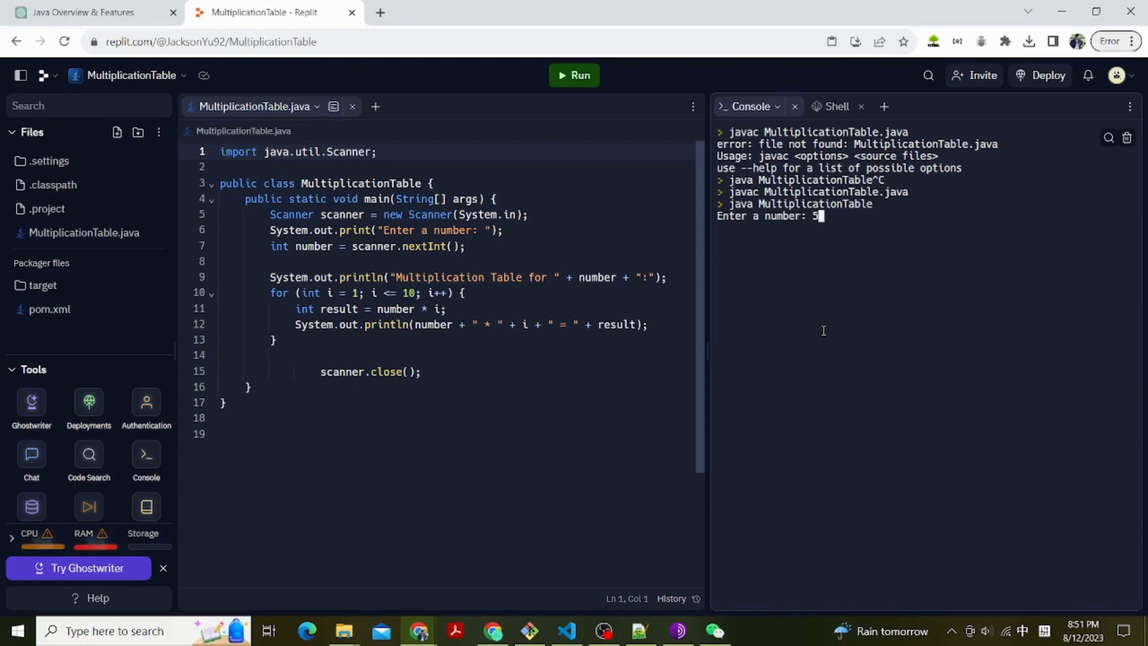